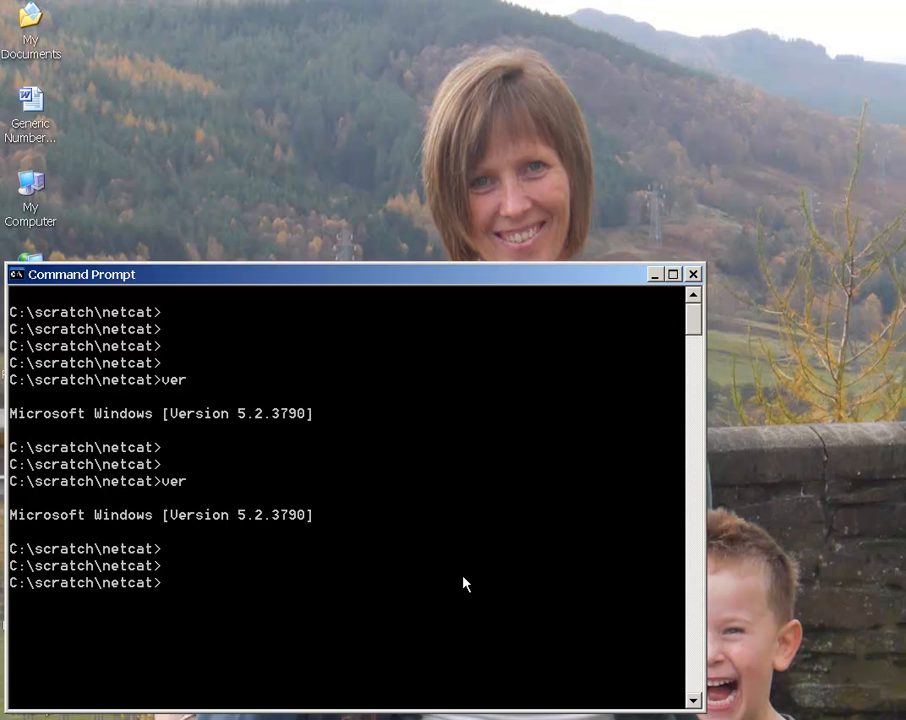
# Show the host's IP configuration, then ping 192.168.100.1, 192.168.100.2 and 192.168.100.3.
pyautogui.write('ipconfig')
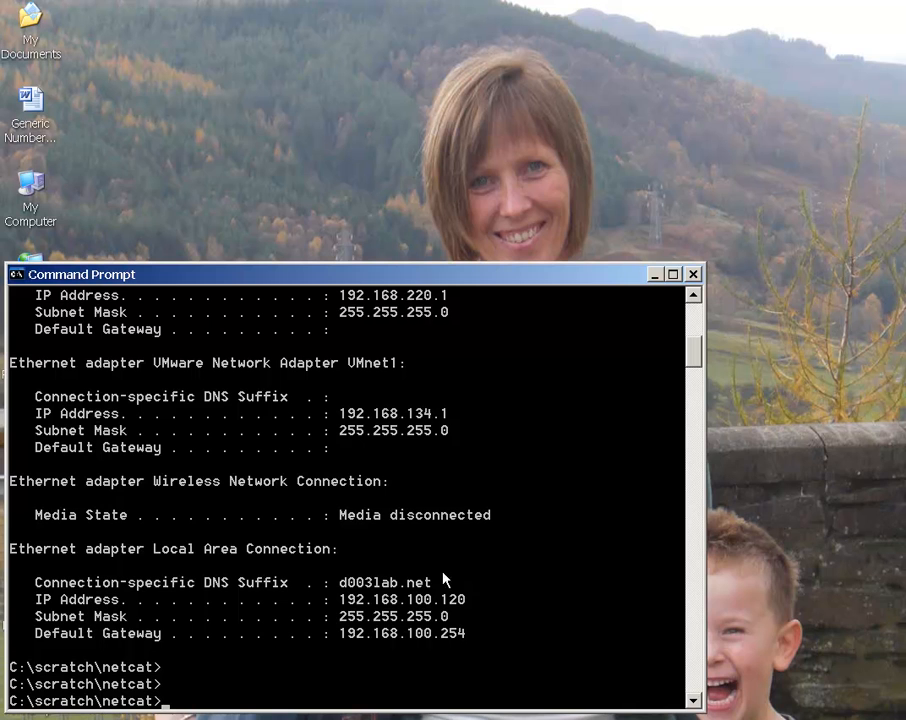
pyautogui.moveTo(470, 613)
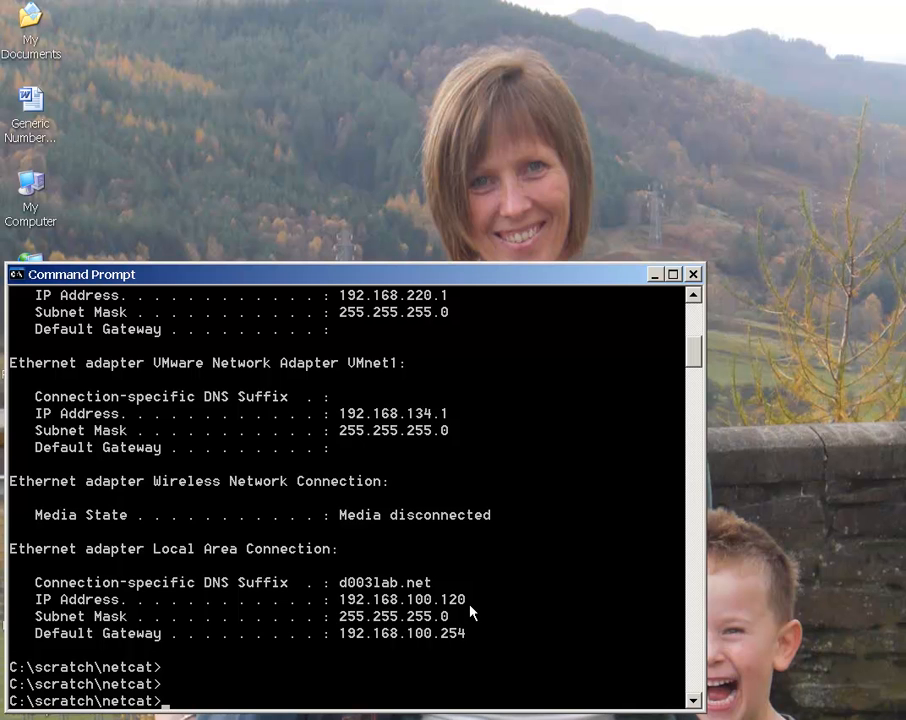
pyautogui.write('ping')
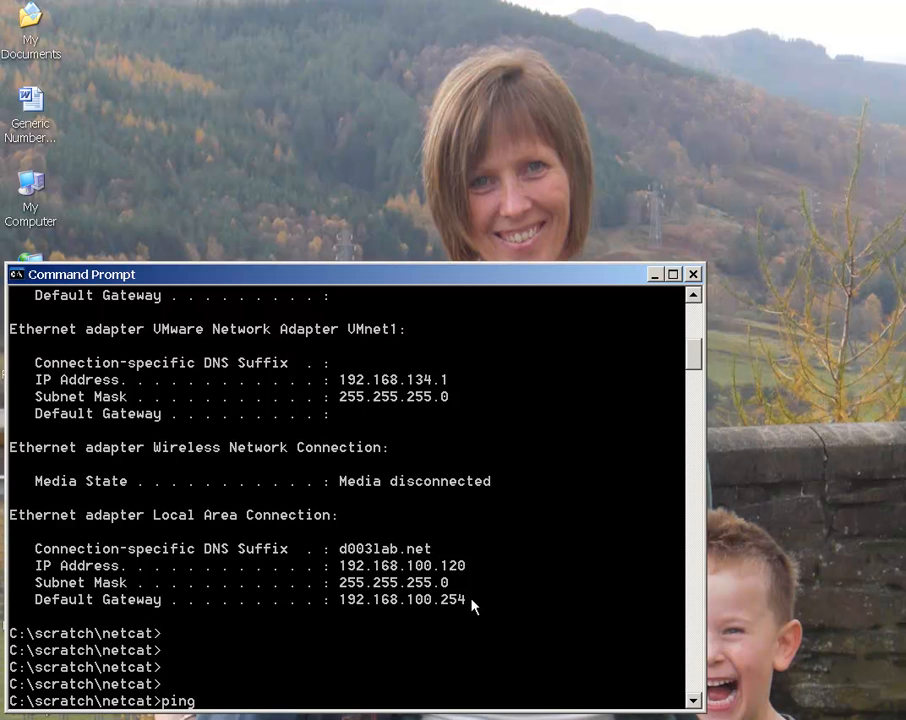
pyautogui.write('192.168.100.1')
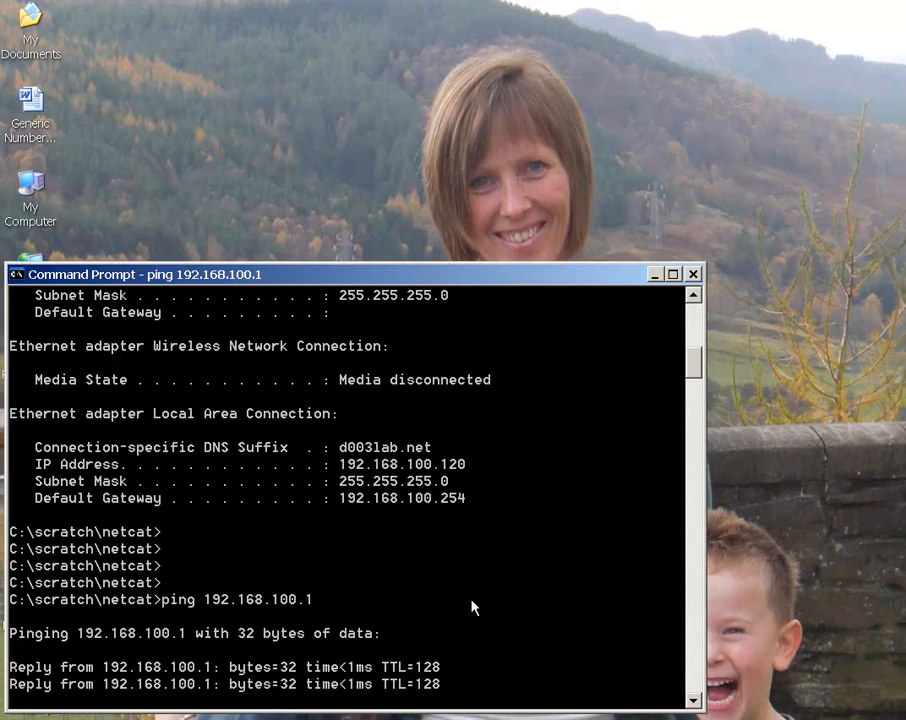
pyautogui.write('ping 192.168.100.2')
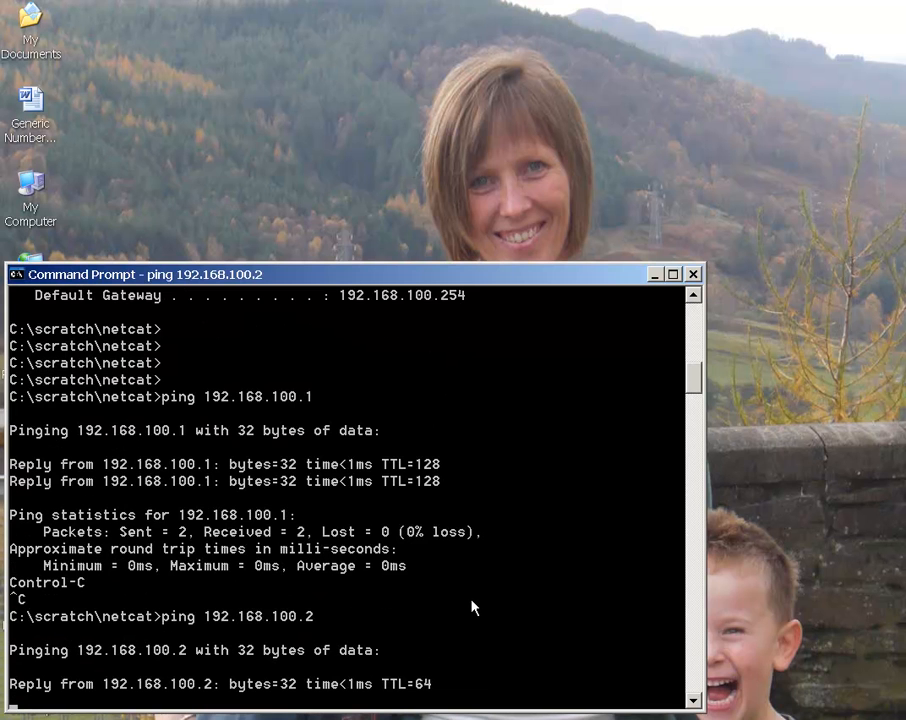
pyautogui.write('ping 192.168.100.3')
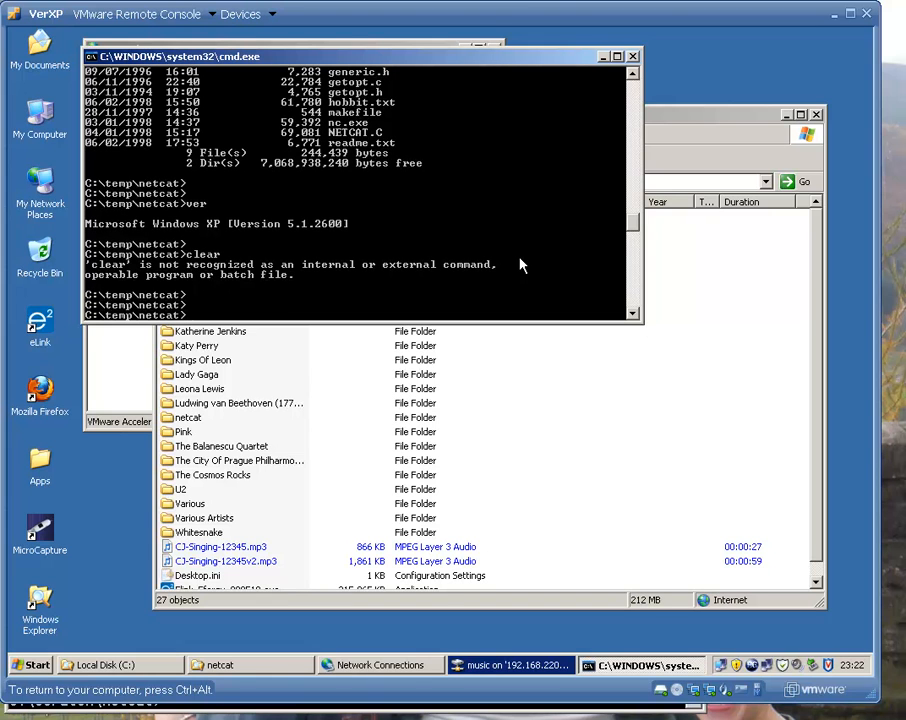
# Run ver and, after fixing the typo, ipconfig on the XP VM, then start a ping.
pyautogui.write('ver')
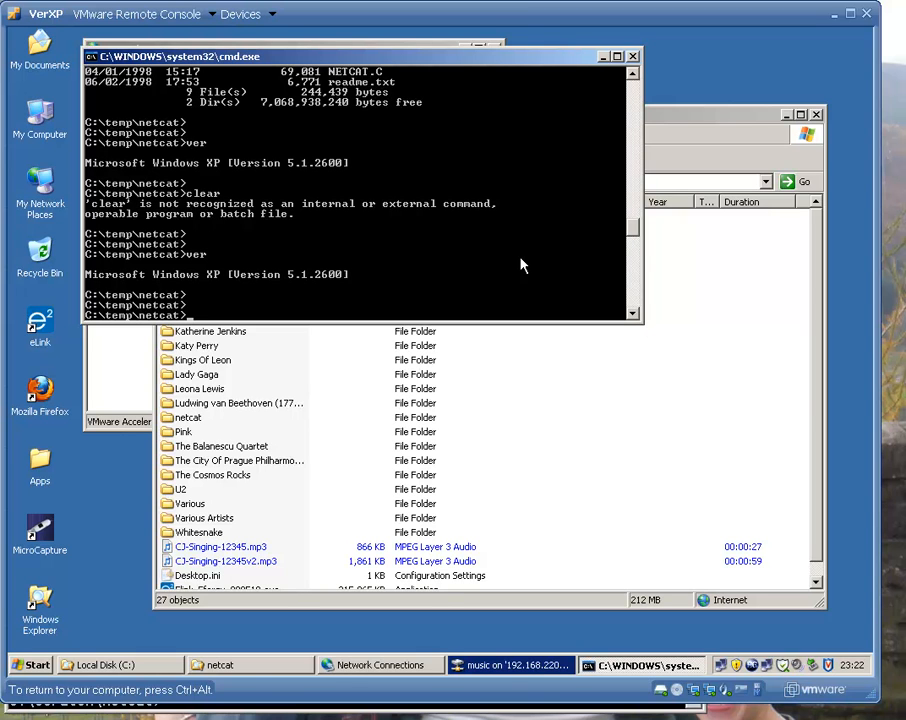
pyautogui.write('ipcofnig')
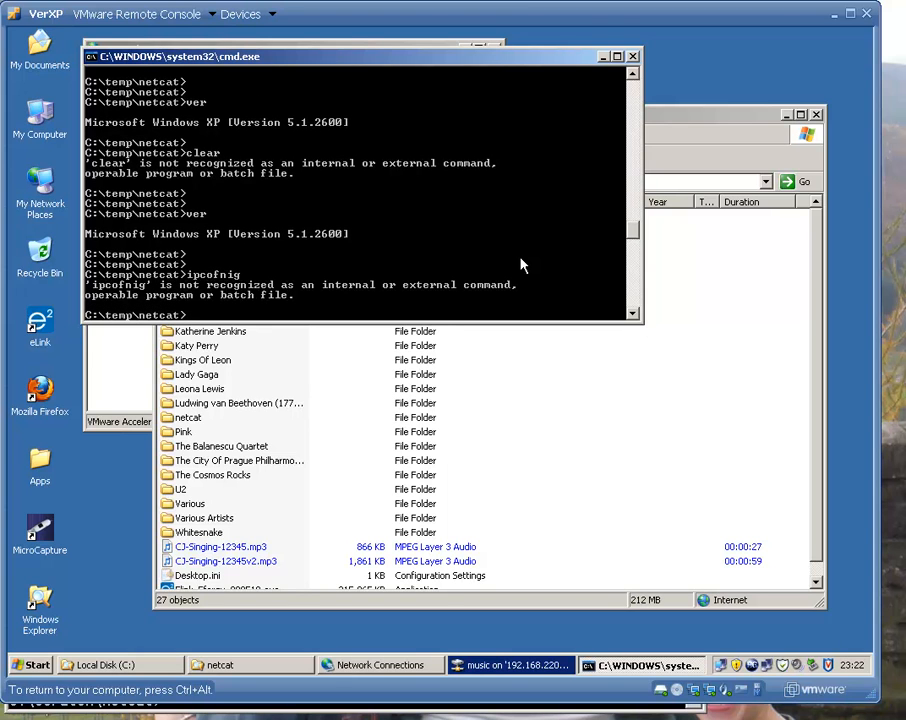
pyautogui.write('ipconfig')
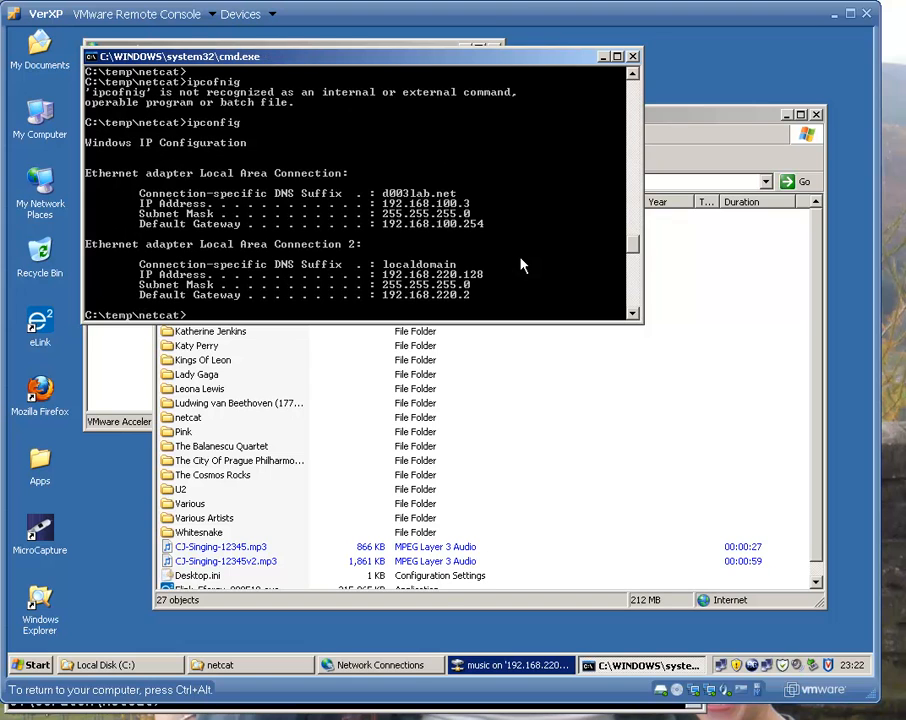
pyautogui.moveTo(515, 280)
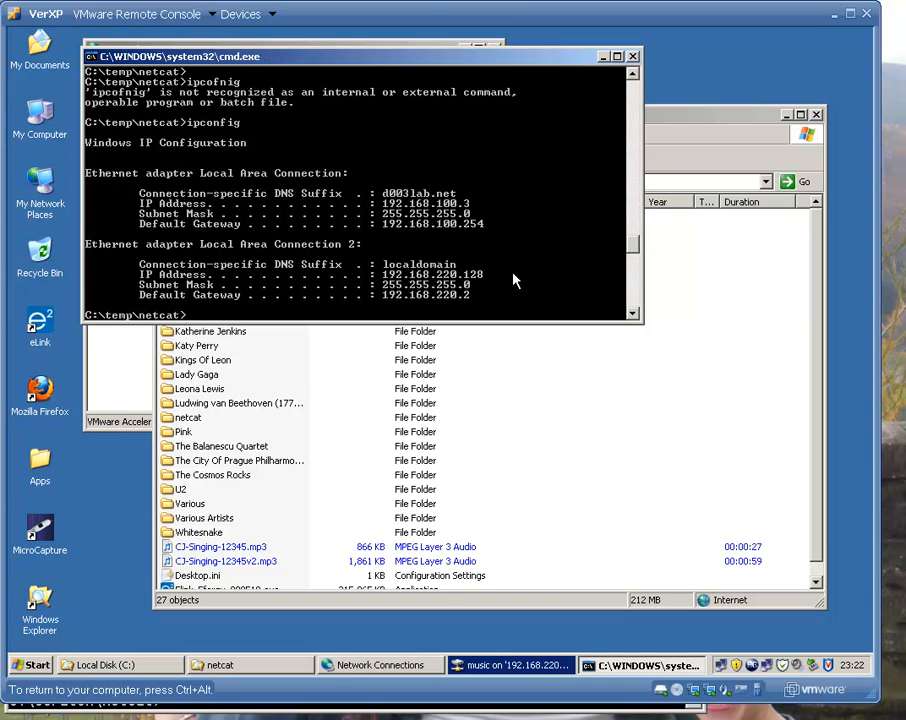
pyautogui.moveTo(430, 183)
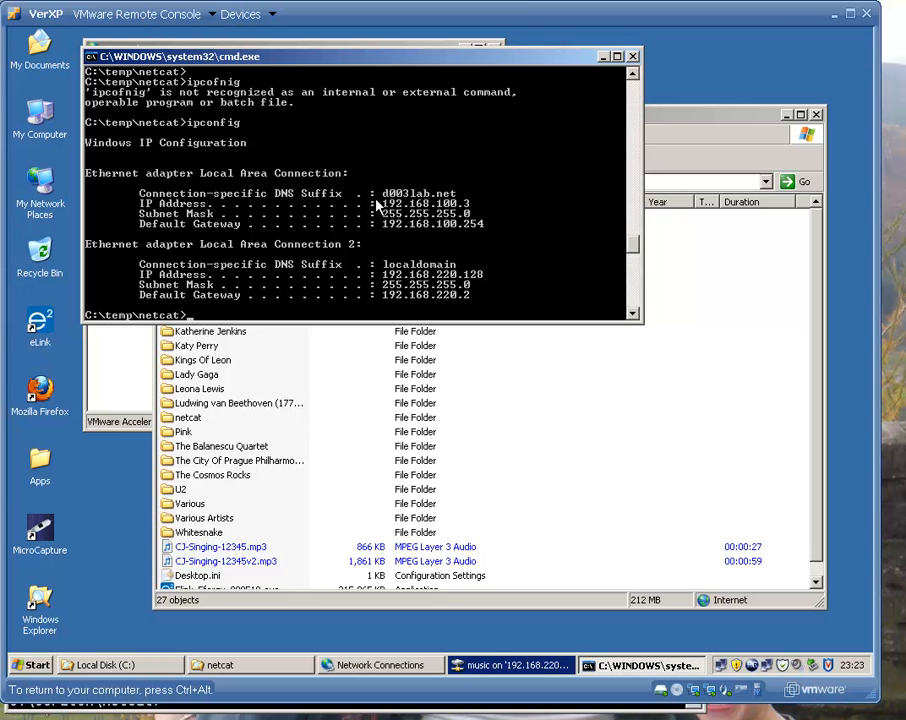
pyautogui.write('pin')
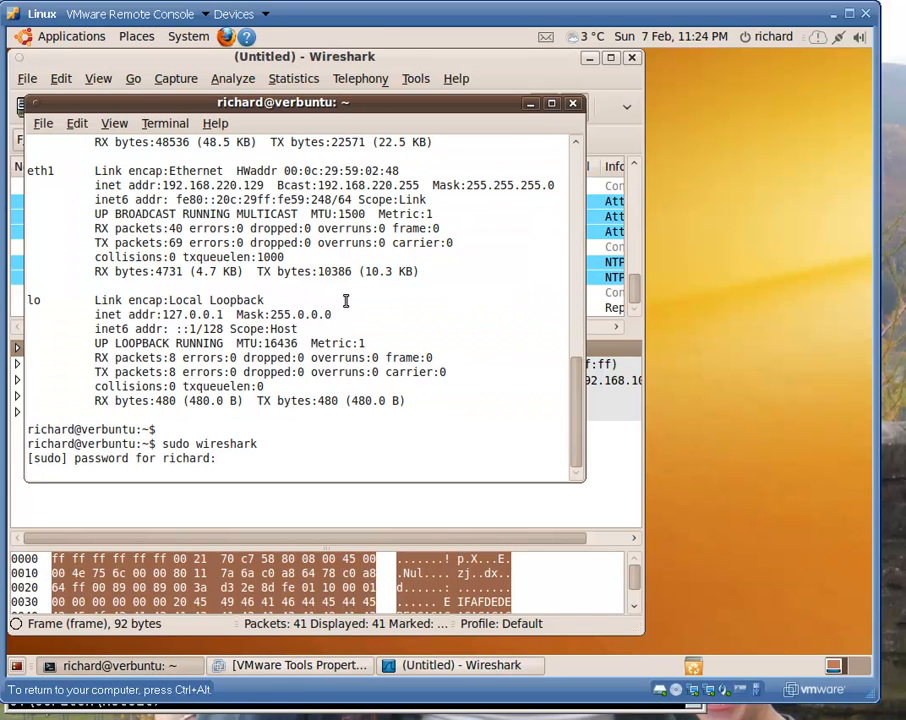
# Suspend the password-waiting sudo wireshark and list the Linux VM's interfaces with ifconfig.
pyautogui.press('ctrl+z')
pyautogui.write('i')
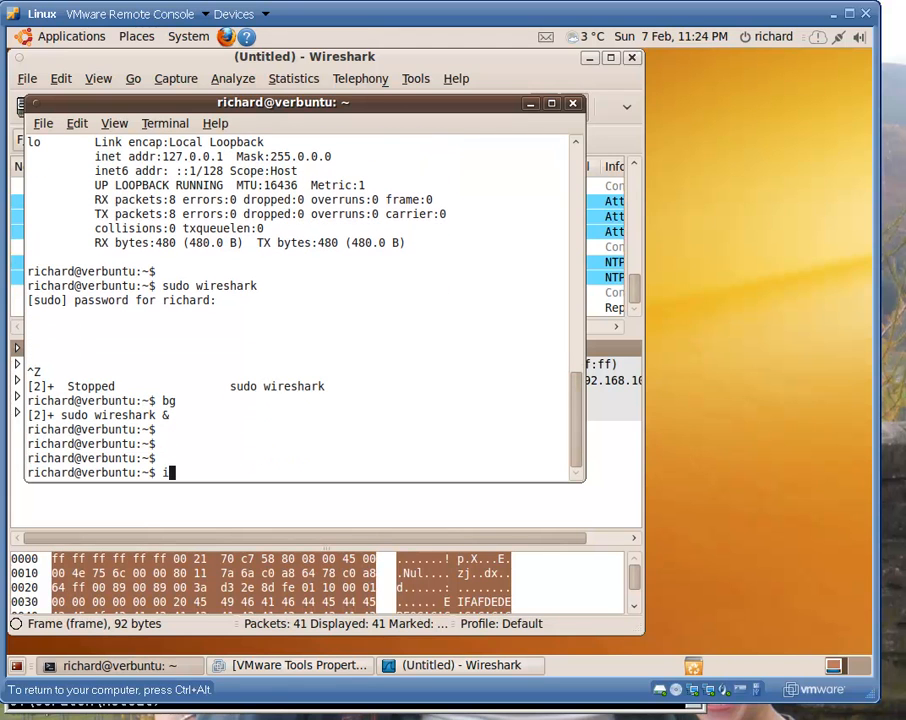
pyautogui.write('fconfig')
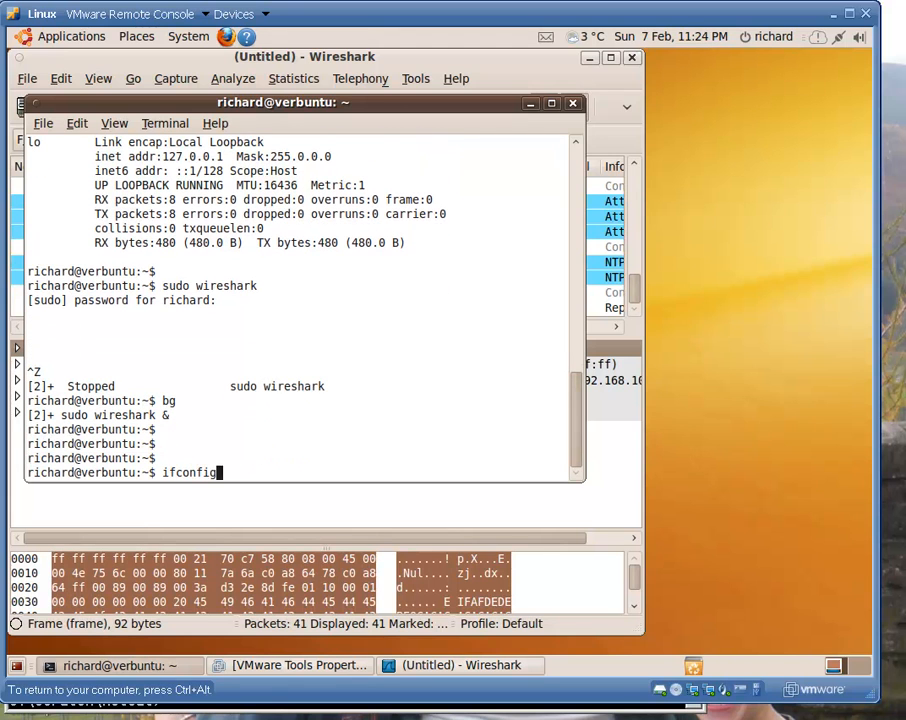
pyautogui.press('Return')
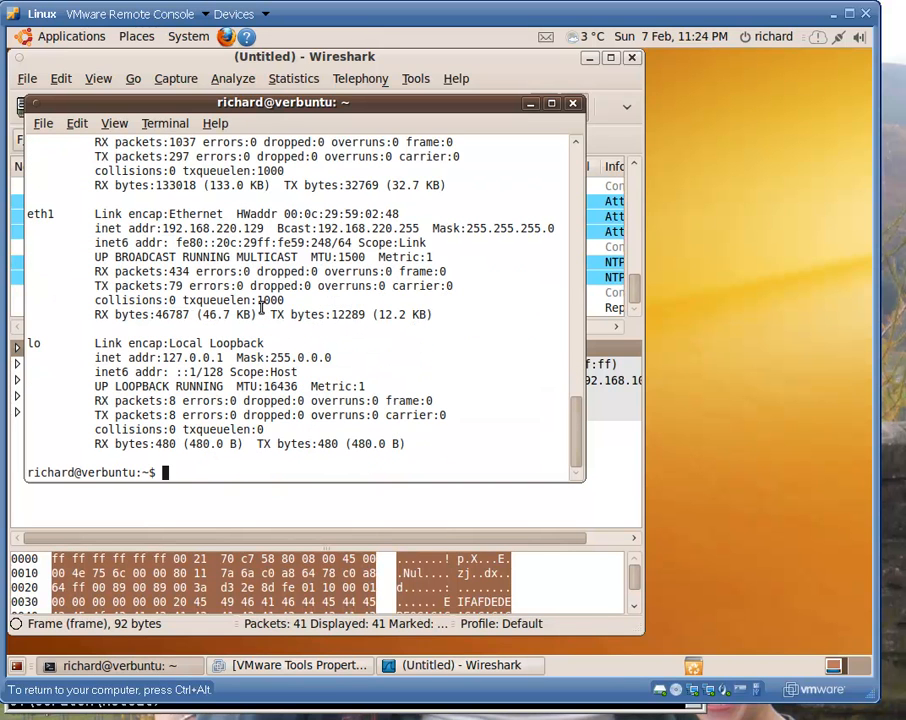
# Ping the host machine at 192.168.100.120 from the Linux VM.
pyautogui.write('ping 192.')
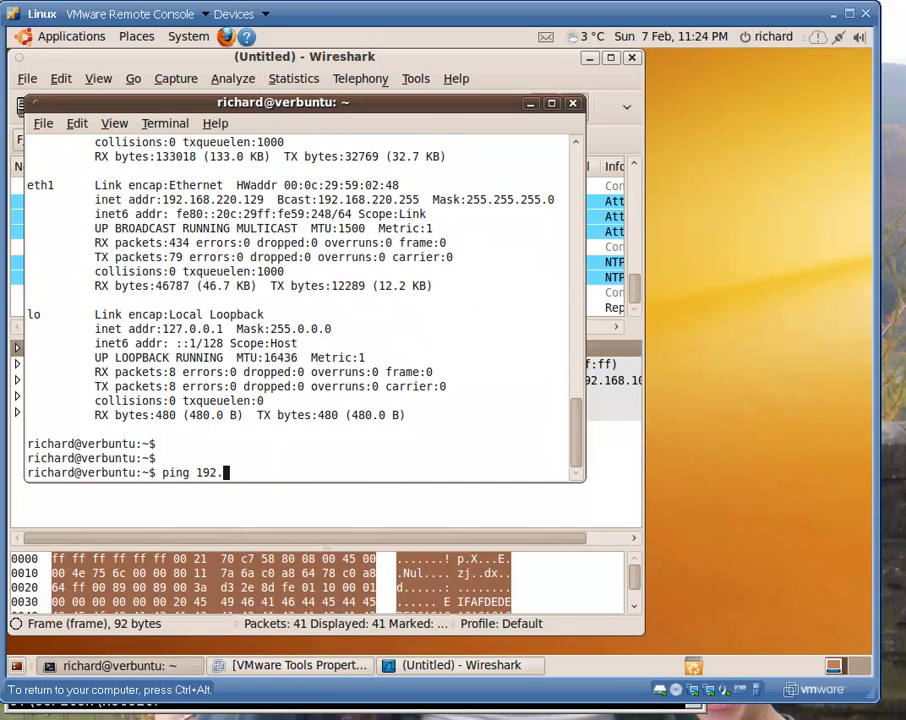
pyautogui.write('168.')
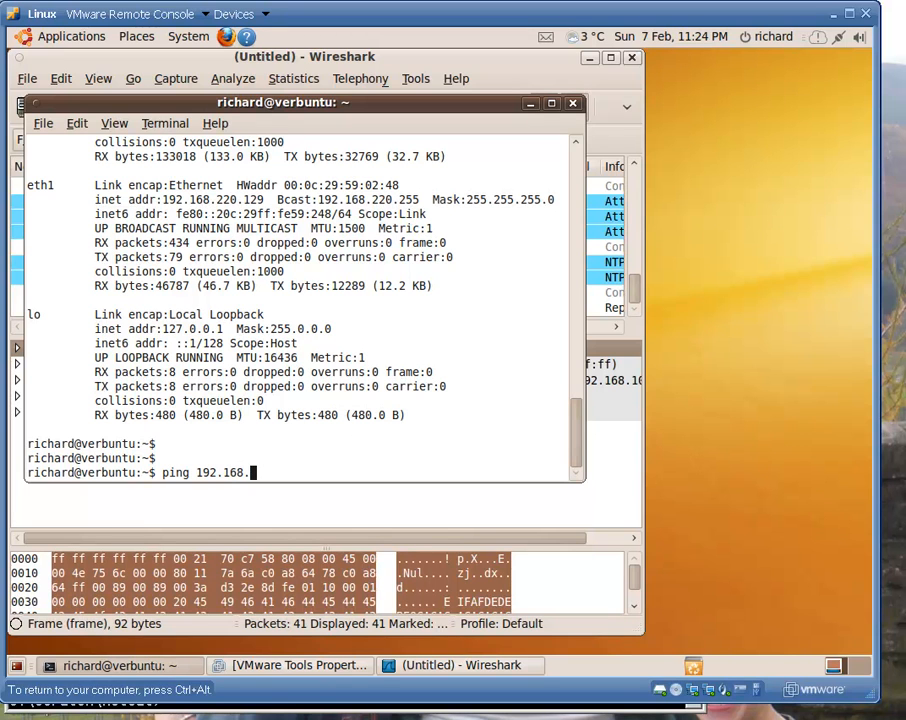
pyautogui.write('100.120')
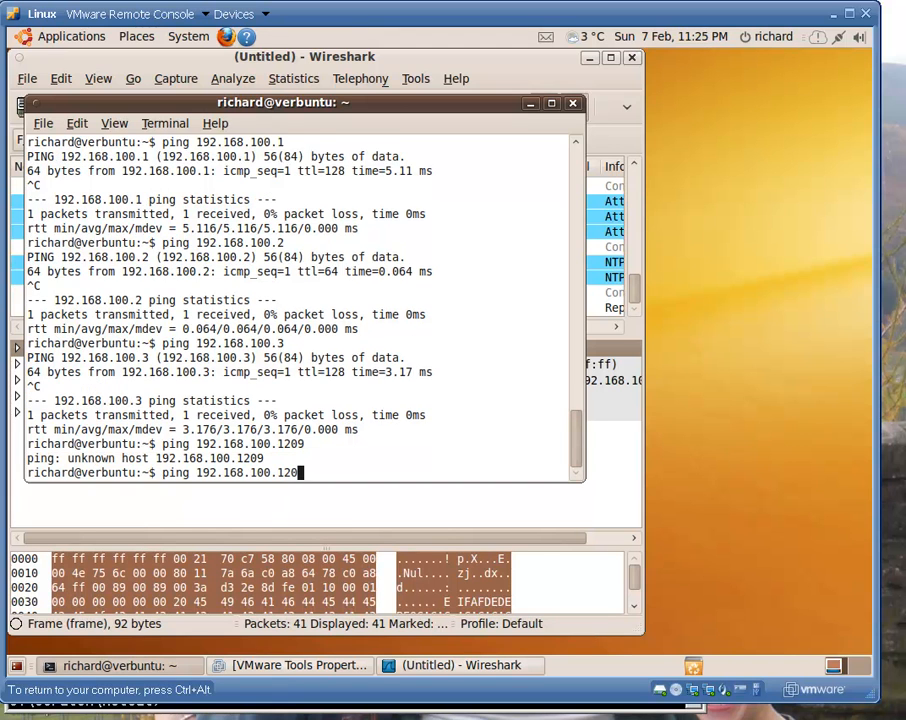
pyautogui.press('Return')
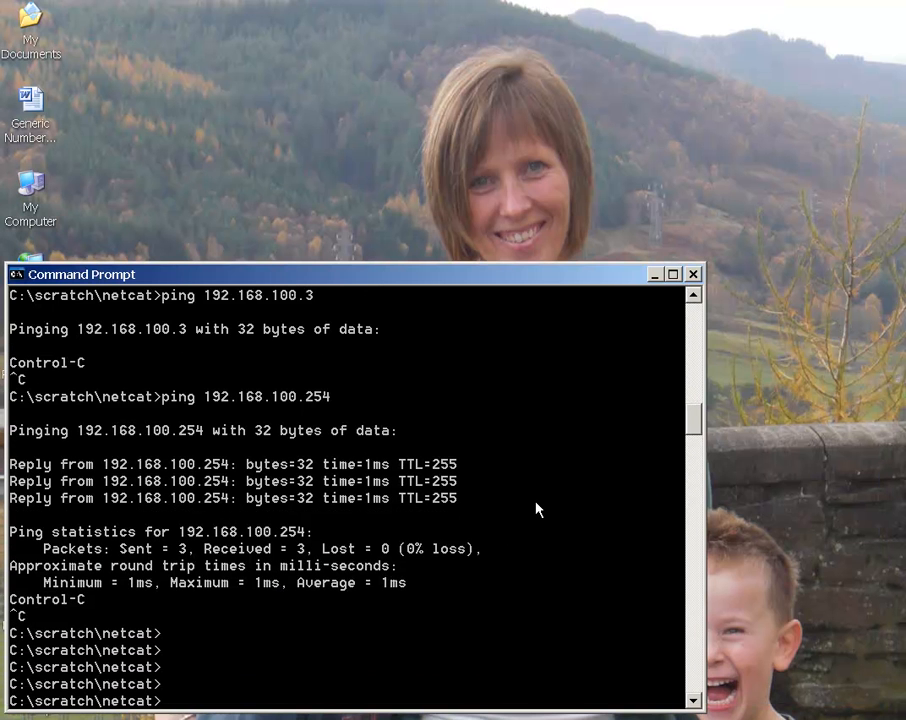
# List the netcat folder with dir and type the listener nc -L -p 10001 -d -e cmd.exe.
pyautogui.write('dir')
pyautogui.write('nc')
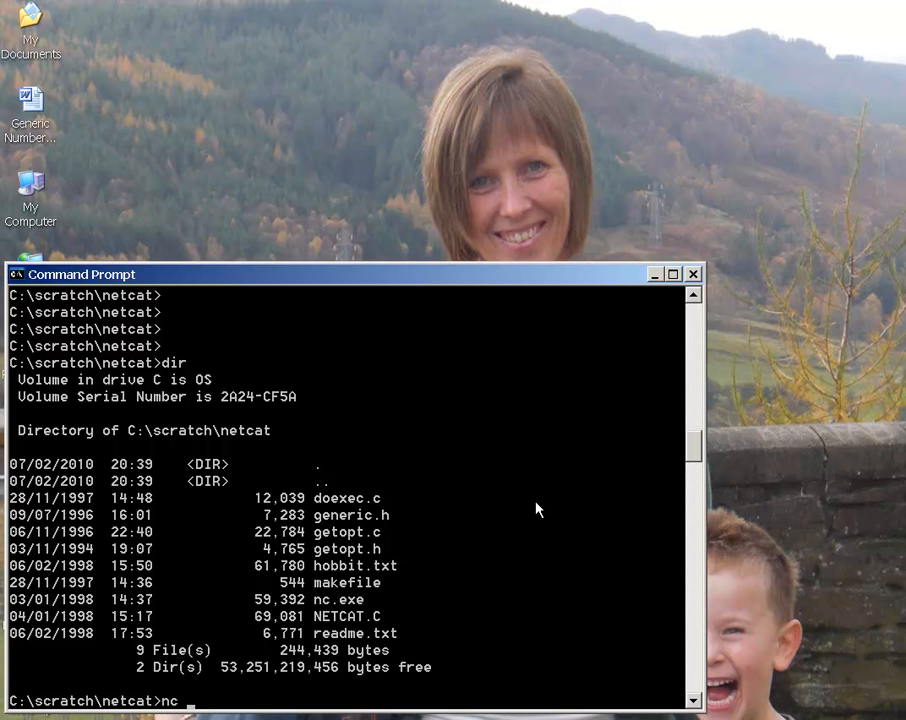
pyautogui.write('-L -p')
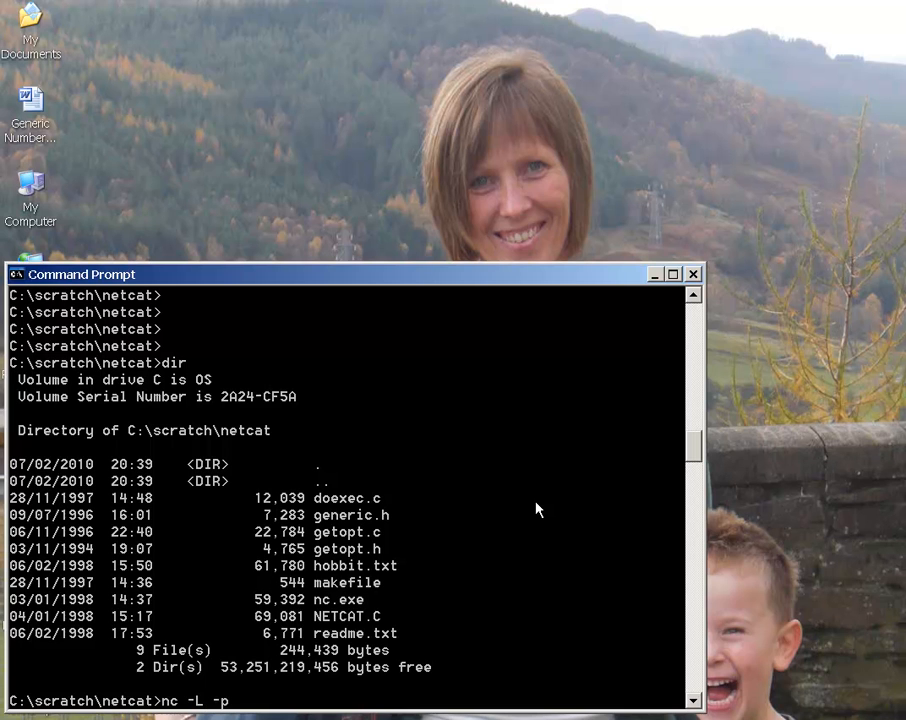
pyautogui.write('10')
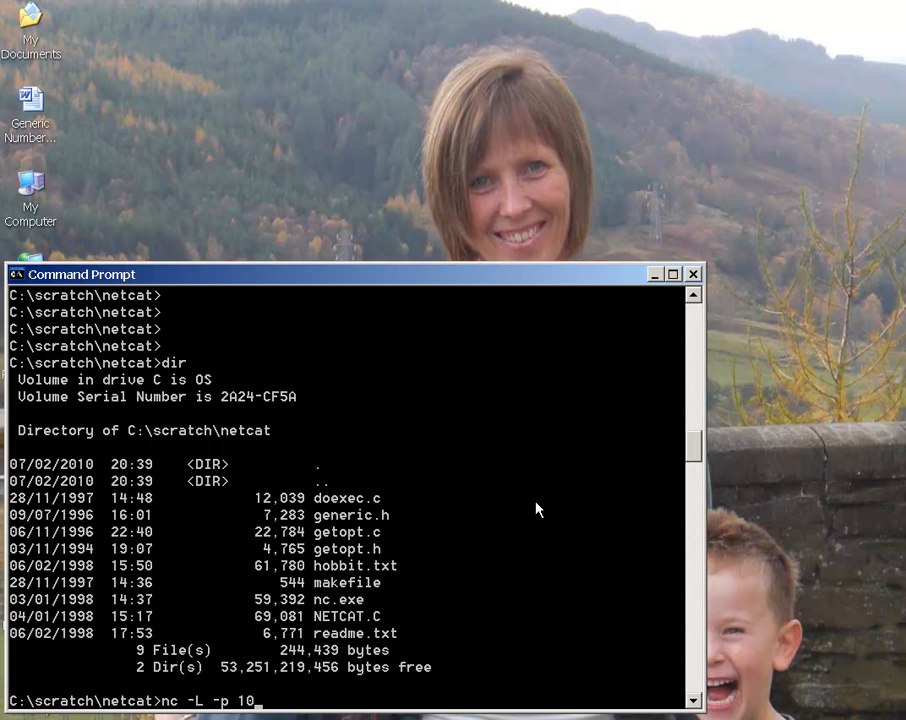
pyautogui.write('01 -d')
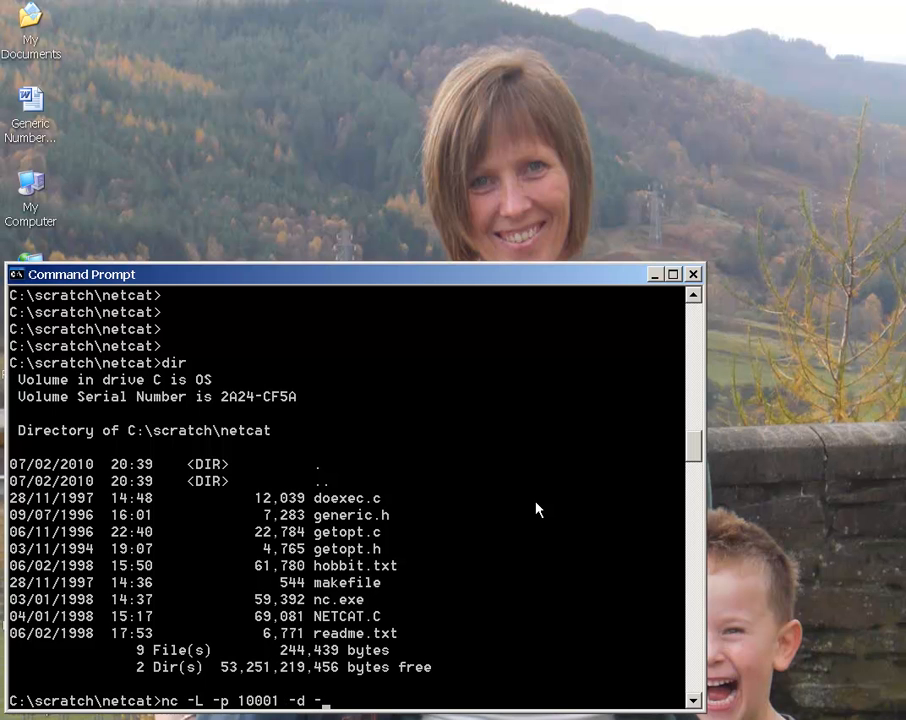
pyautogui.write('-e cmd')
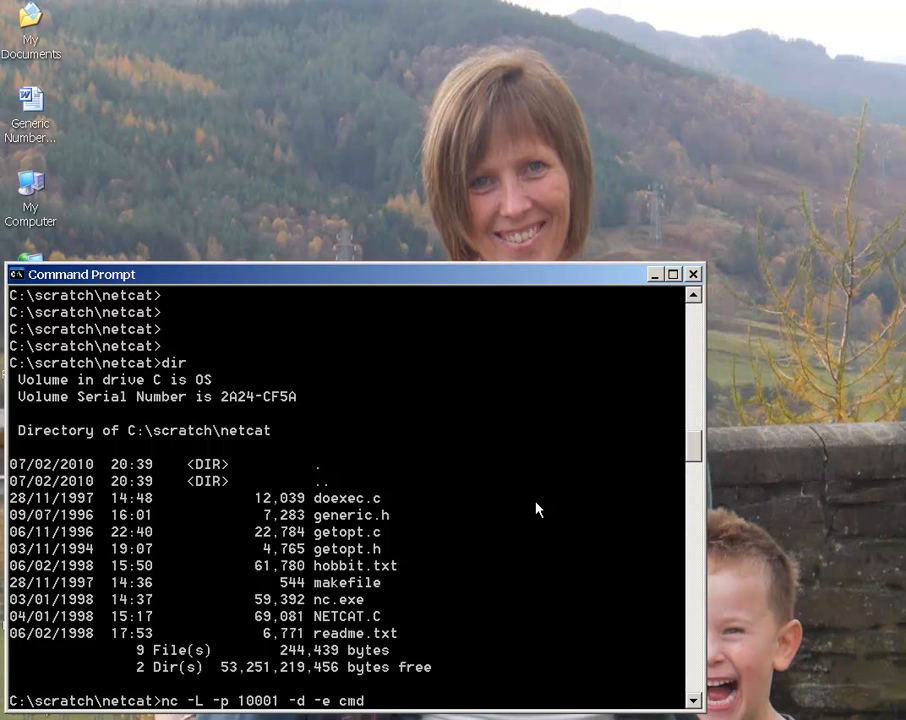
pyautogui.write('.exe')
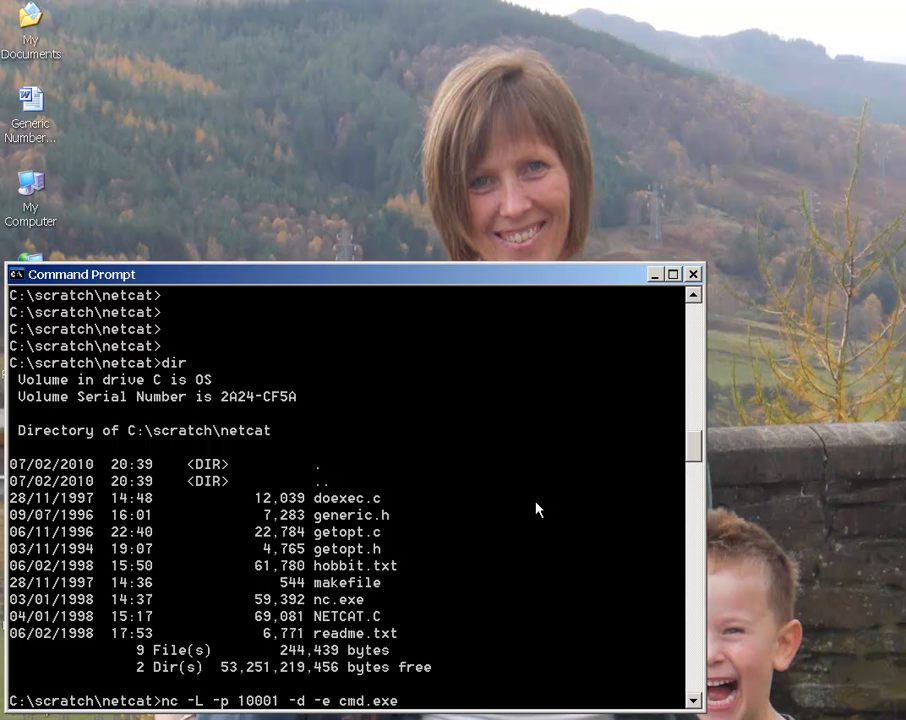
pyautogui.moveTo(421, 708)
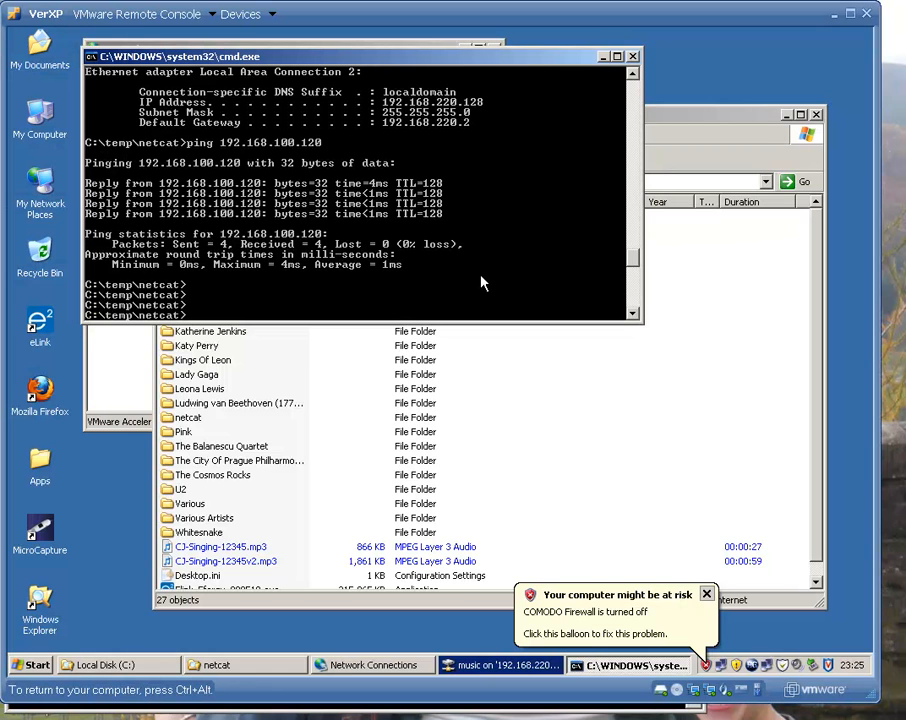
# Run pwd and ping the host 192.168.100.120 from the XP VM.
pyautogui.write('pwd')
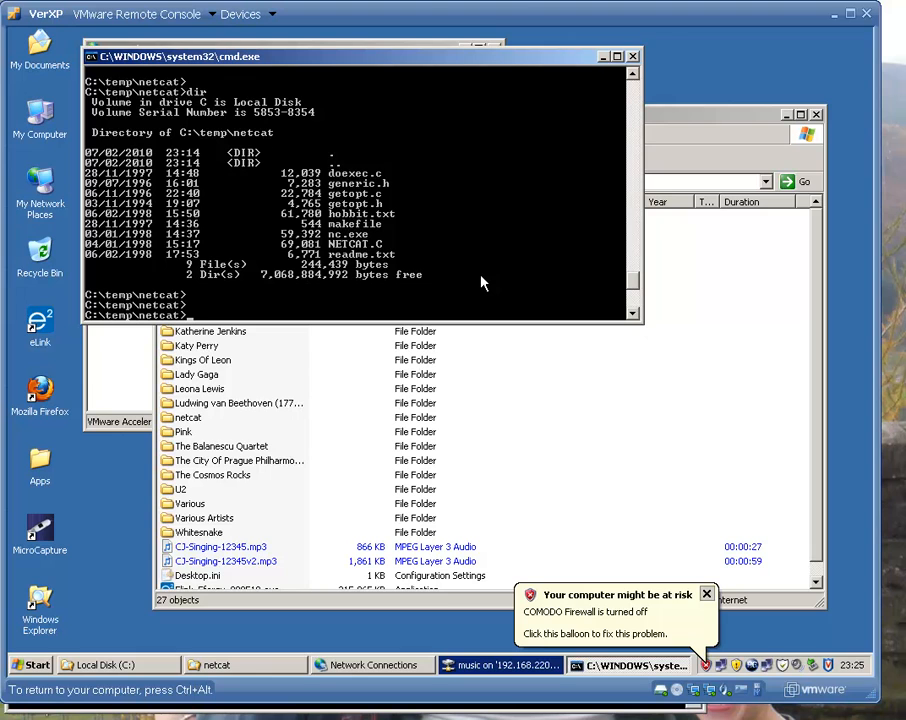
pyautogui.write('ping 192.')
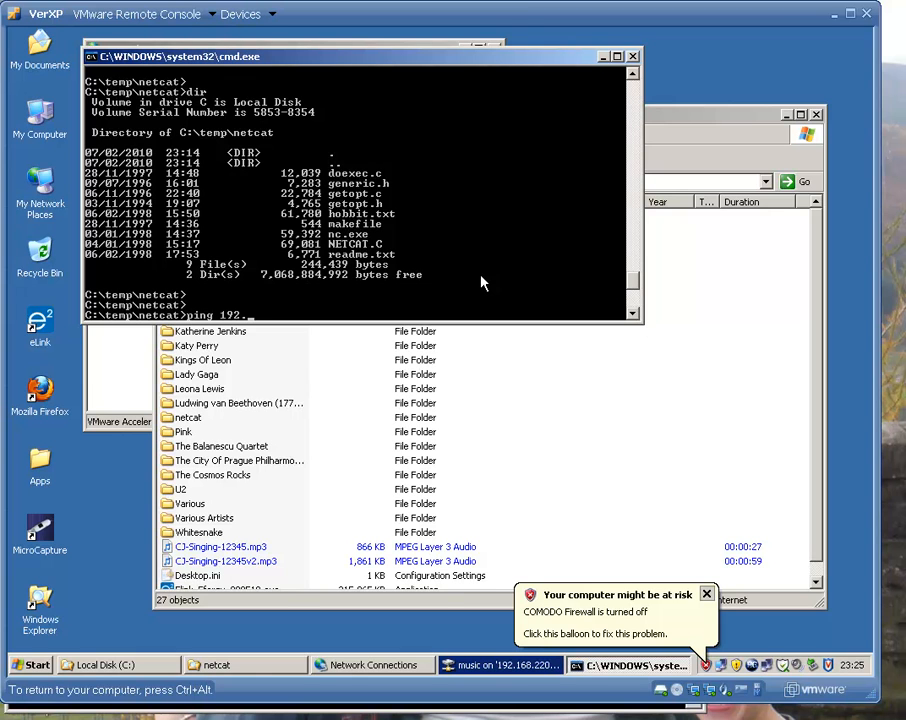
pyautogui.write('168.100.120')
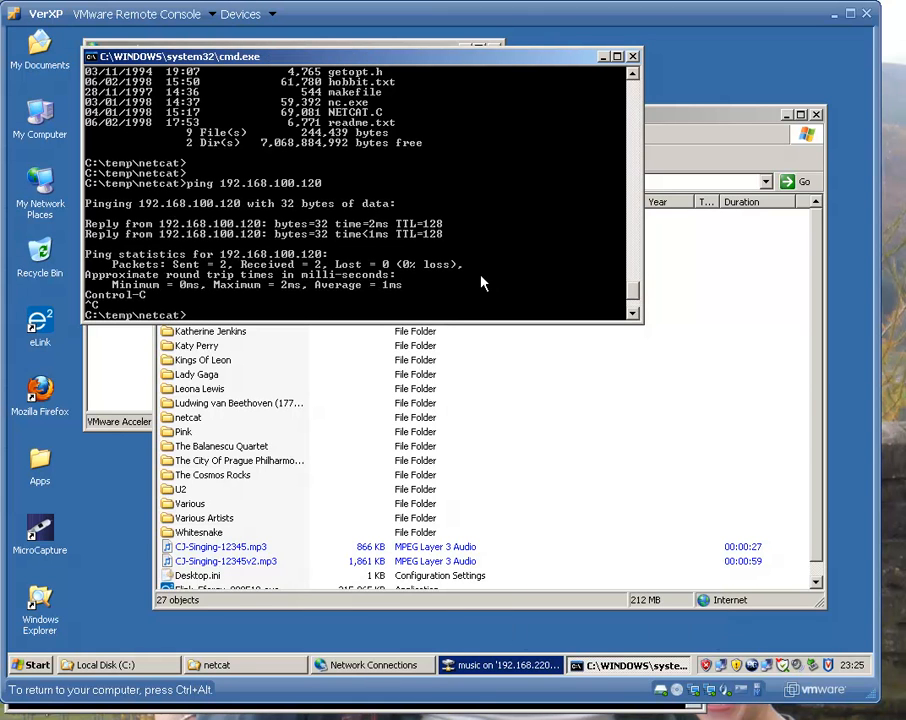
# Type the netcat command nc 192.168.100.120 10001.
pyautogui.write('nc')
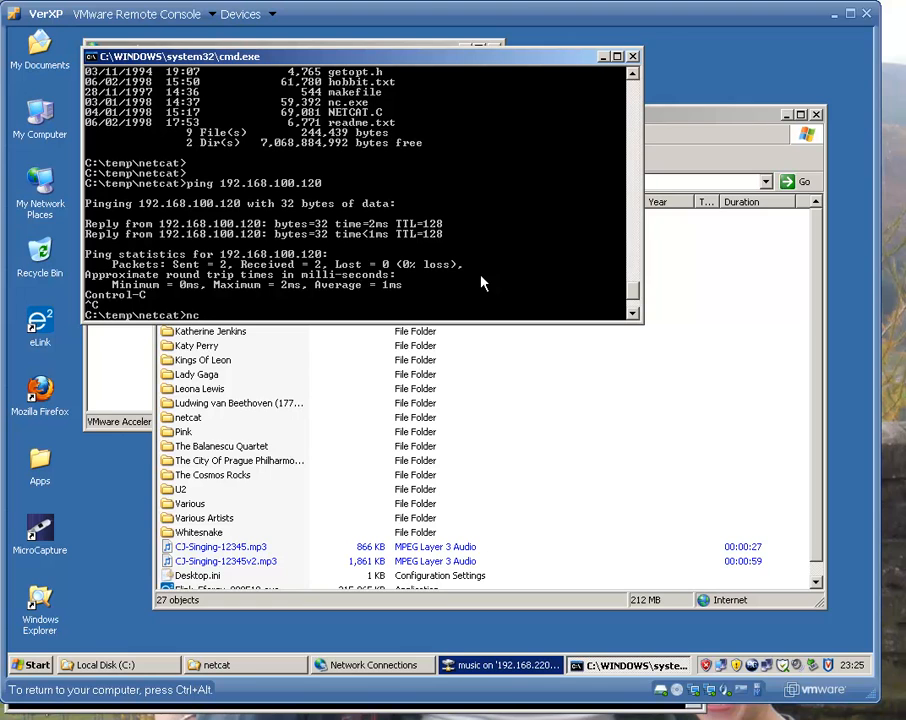
pyautogui.write('192.168.100.120')
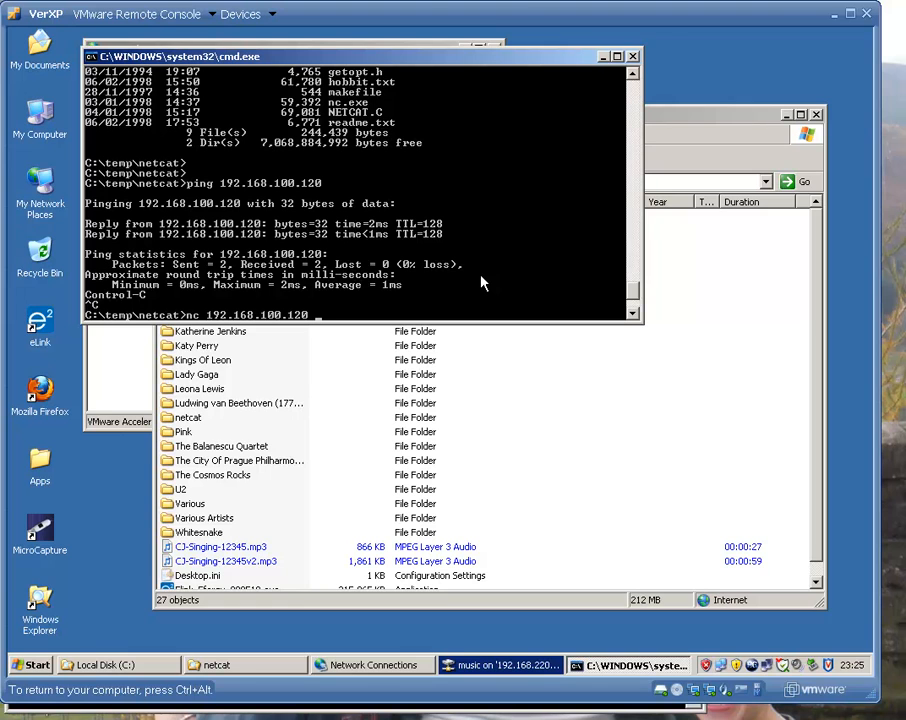
pyautogui.write('10-')
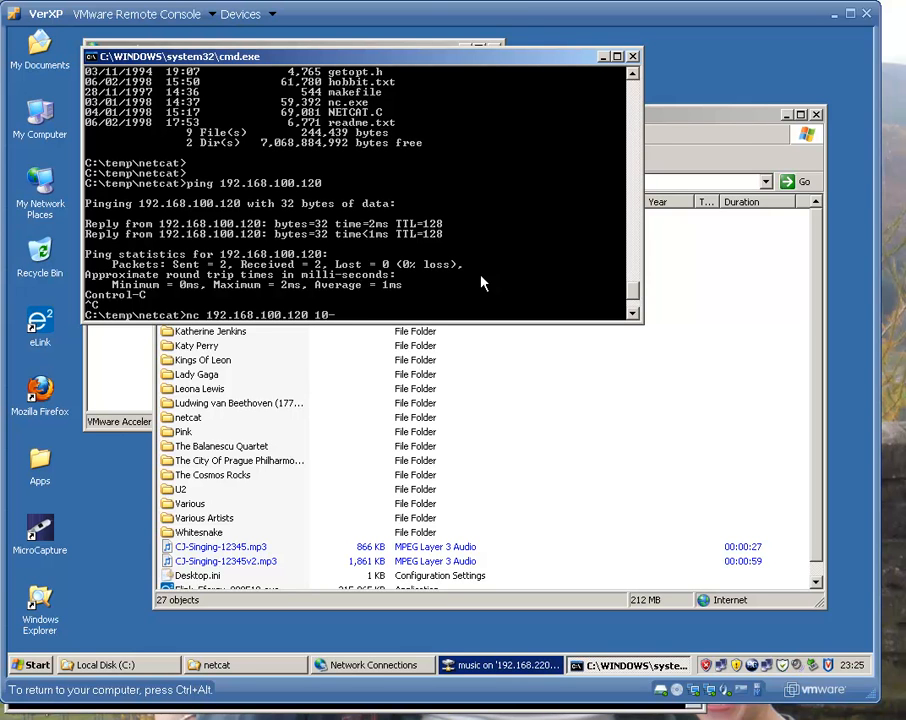
pyautogui.write('001')
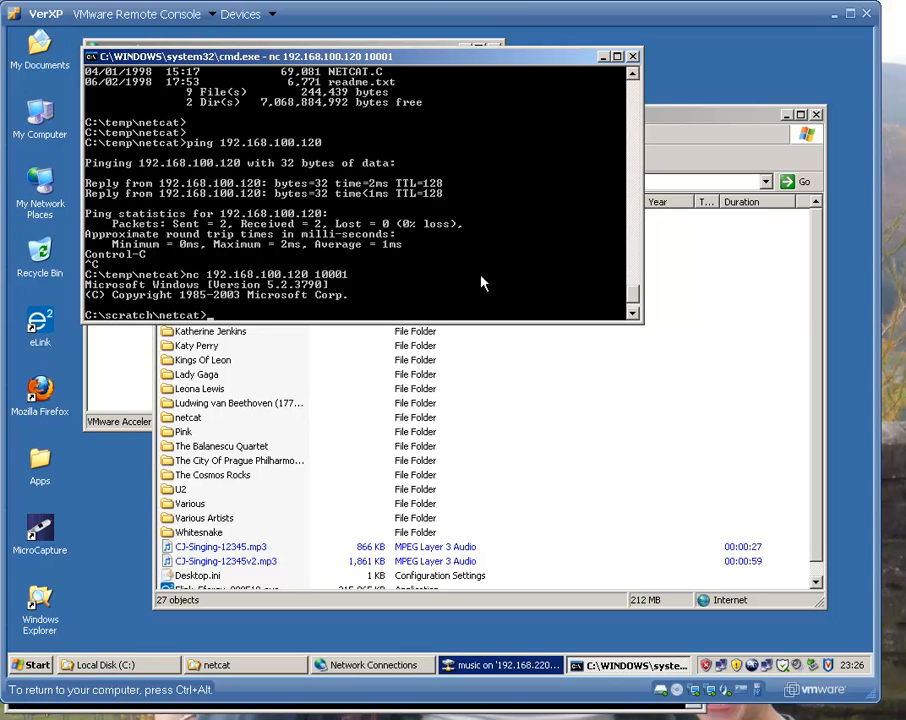
pyautogui.moveTo(268, 290)
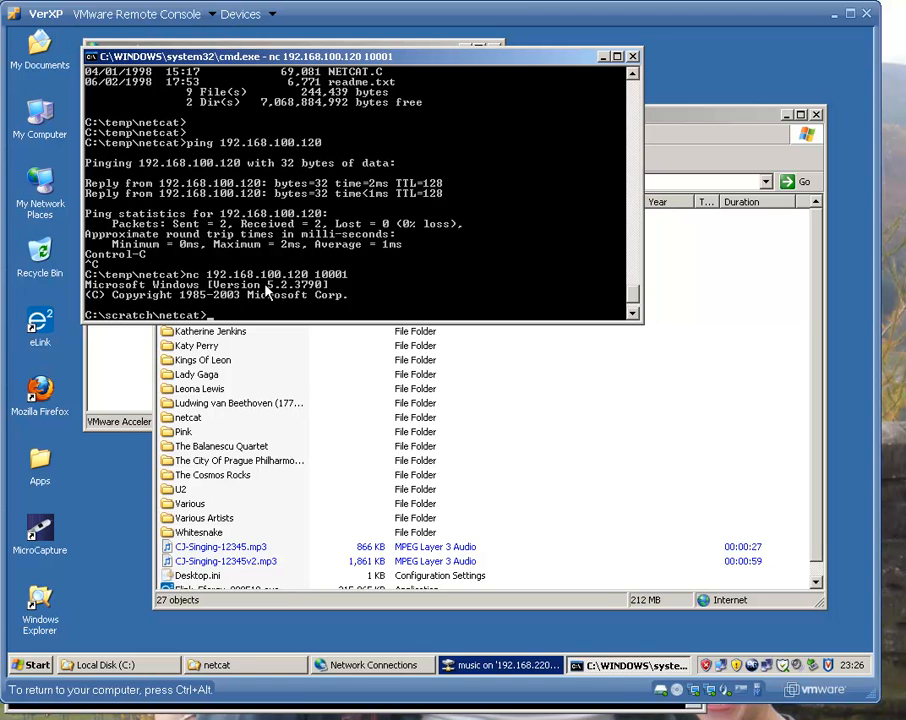
pyautogui.moveTo(340, 293)
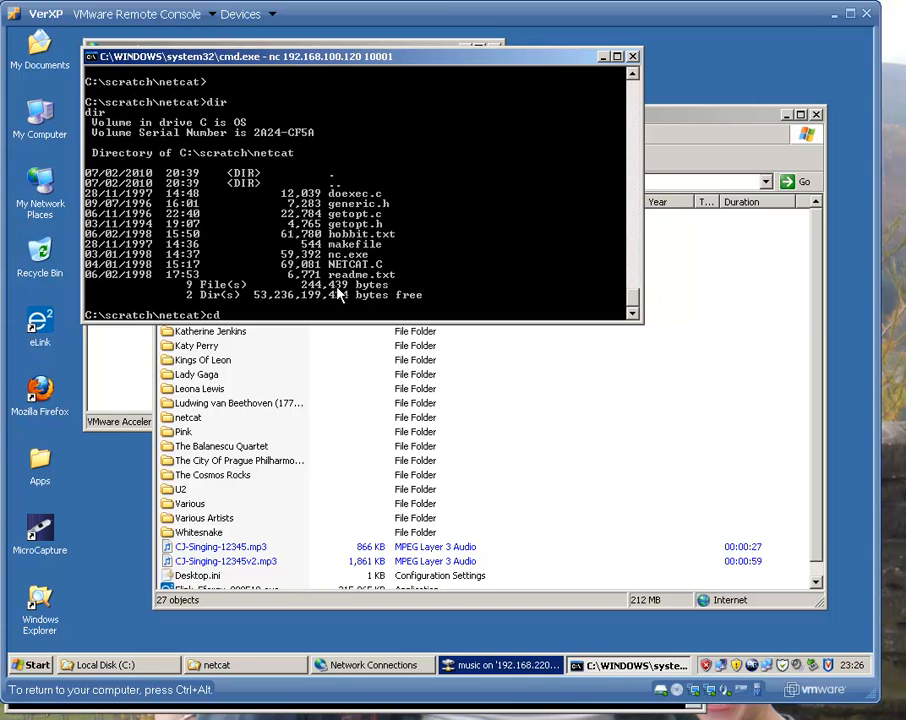
# Move up to the host's C:\ root and dismiss the missing cygintl-2.dll error.
pyautogui.write('cd ..')
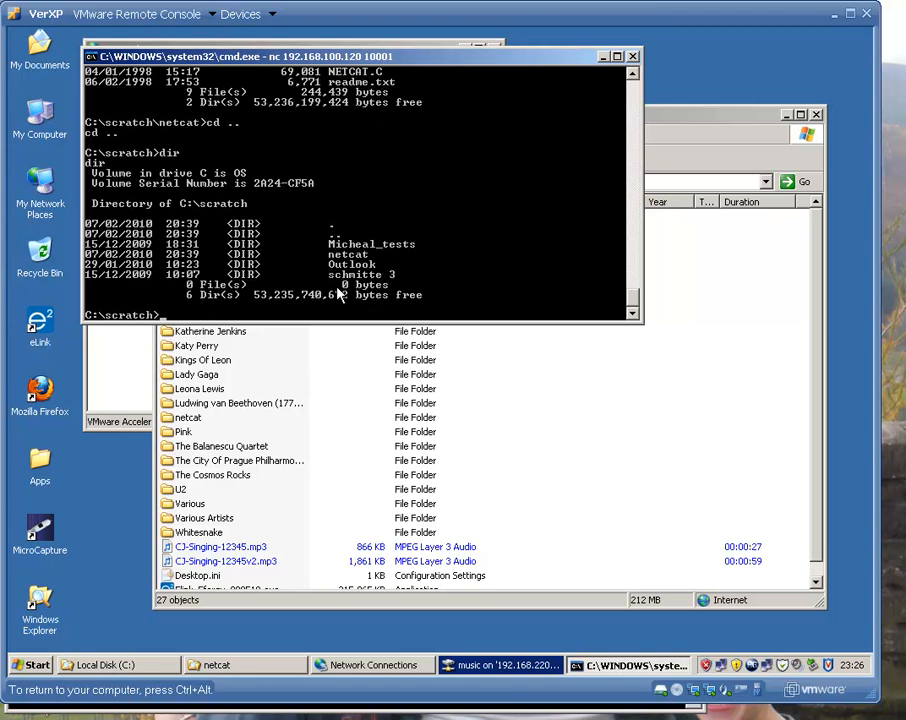
pyautogui.write('cd ..')
pyautogui.write('ls')
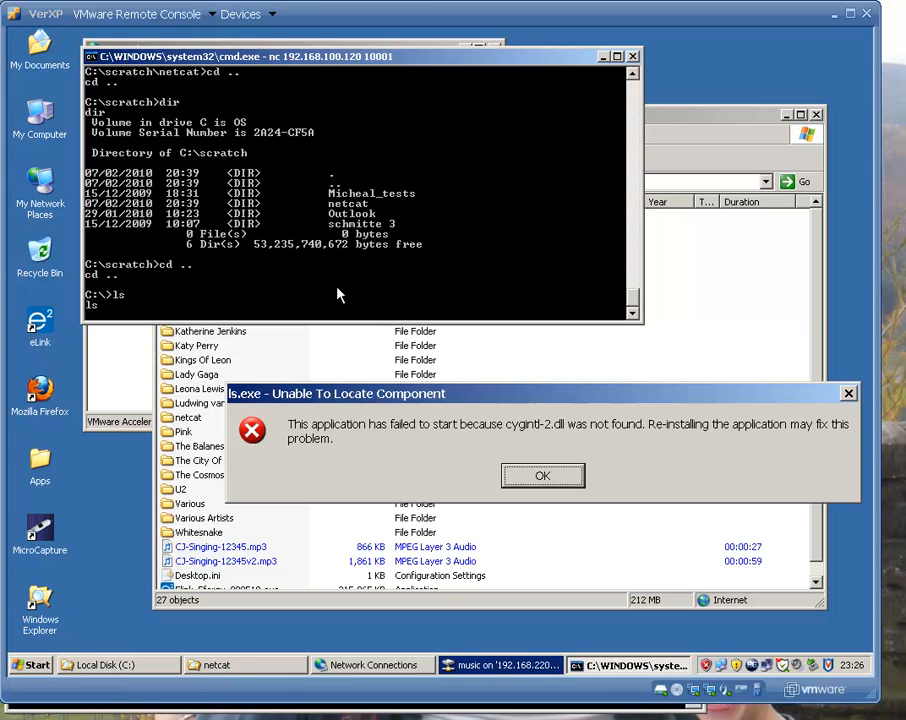
pyautogui.click(542, 475)
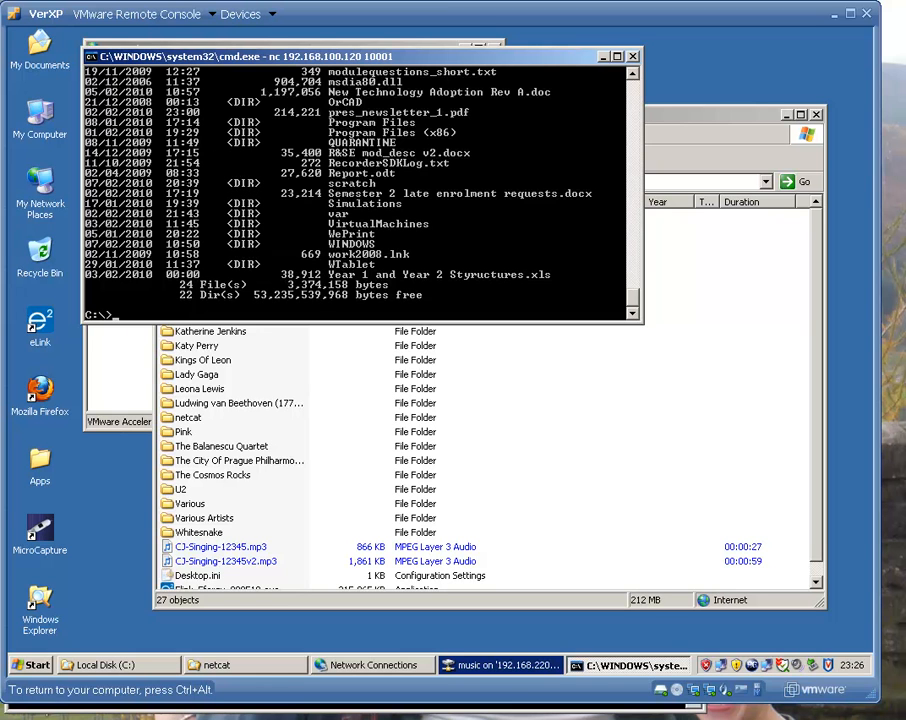
# List the Simulations folder, exit the remote shell and run ver locally.
pyautogui.write('cd')
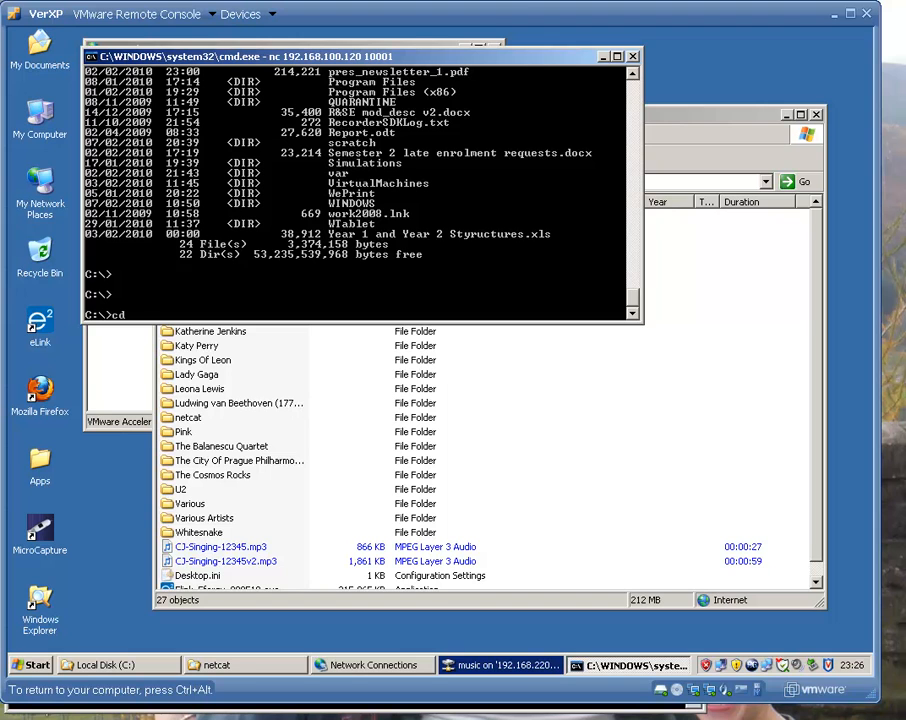
pyautogui.write('simulations')
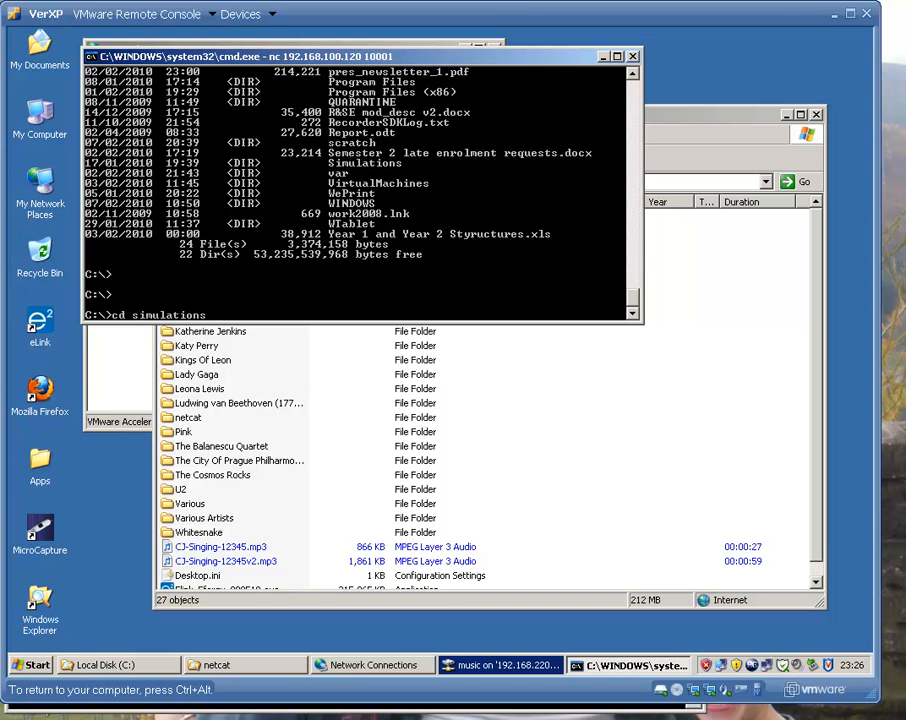
pyautogui.write('dir')
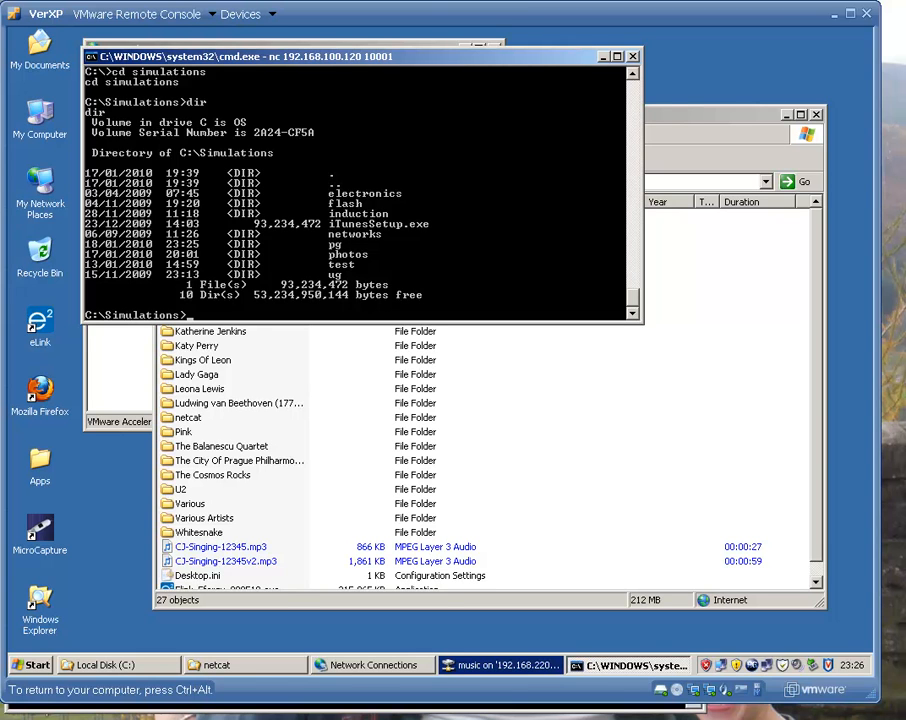
pyautogui.write('exit')
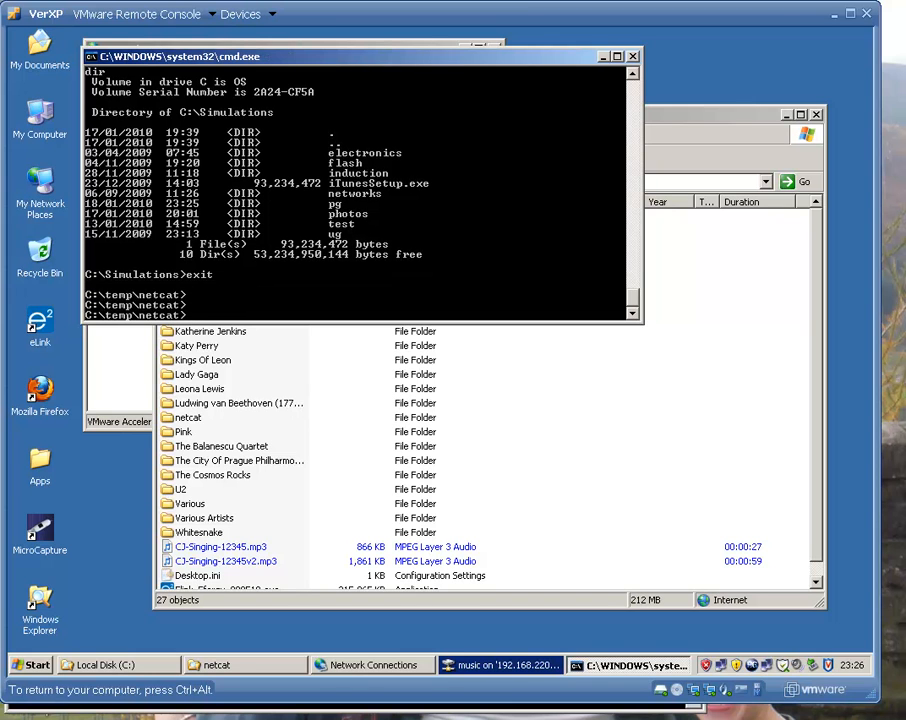
pyautogui.write('ver')
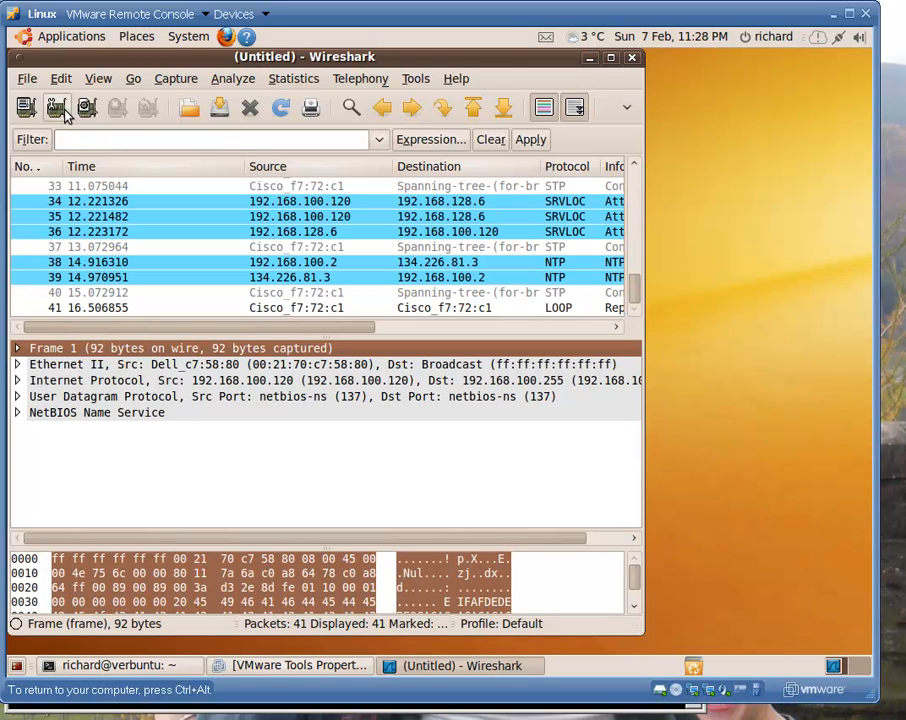
pyautogui.moveTo(56, 107)
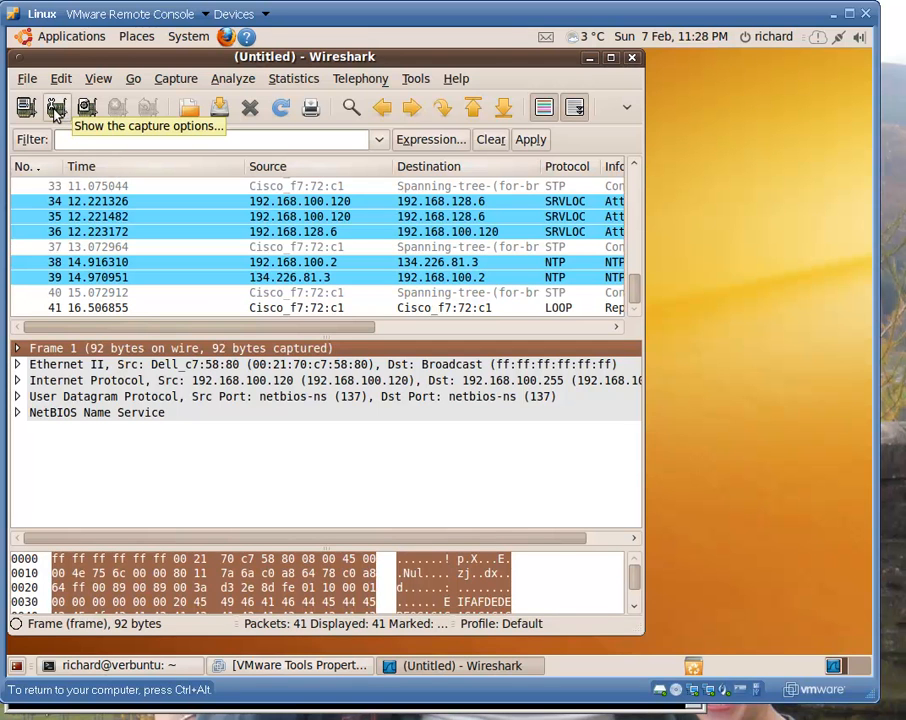
# Start a new eth0 capture without saving the old packets, then type tcp.port== as the filter.
pyautogui.click(57, 107)
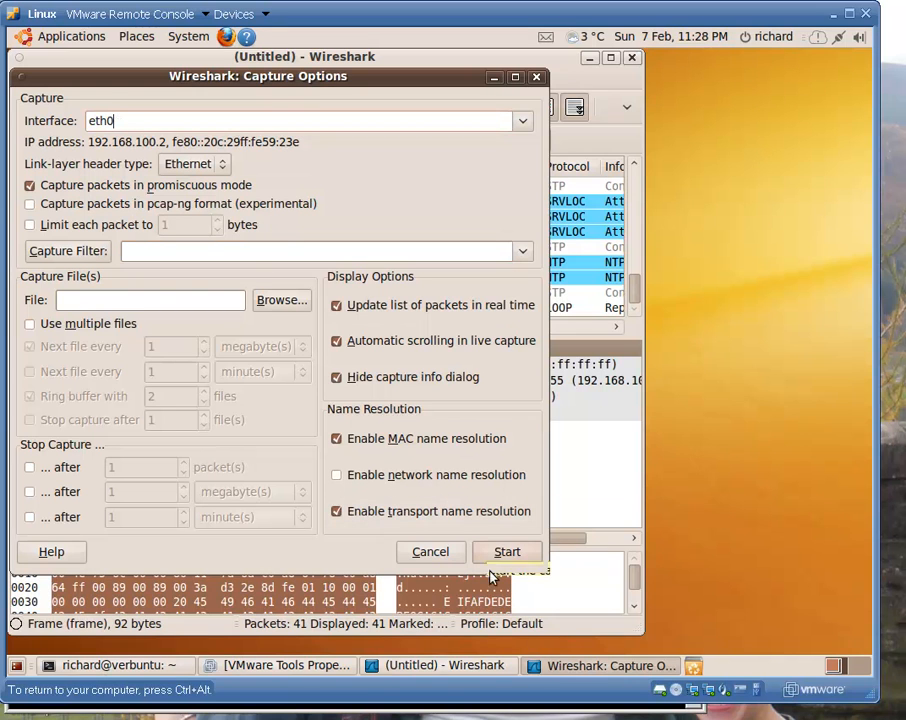
pyautogui.moveTo(507, 551)
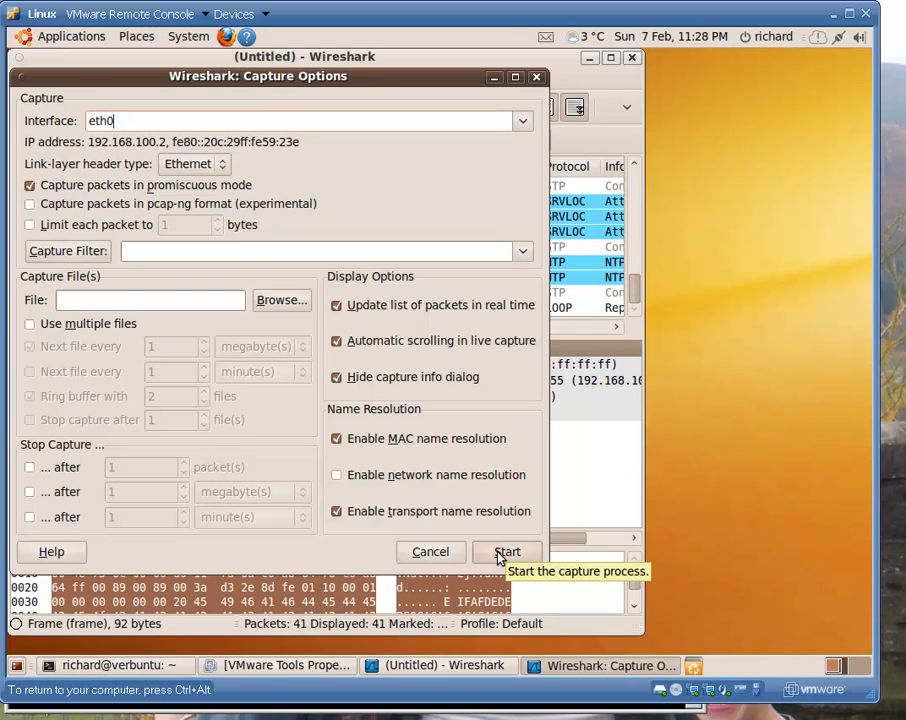
pyautogui.click(506, 551)
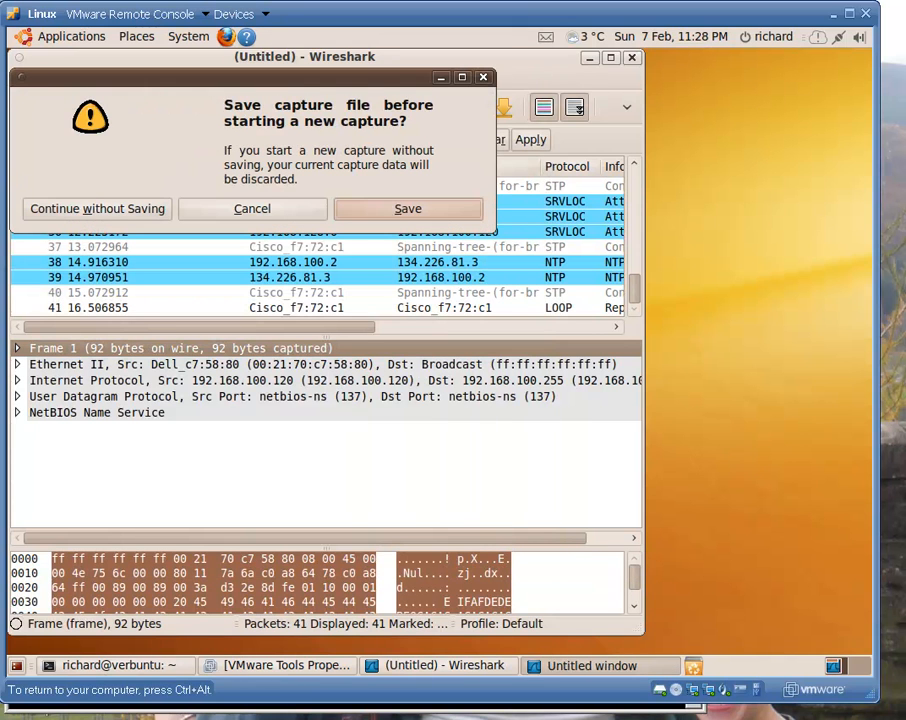
pyautogui.click(96, 208)
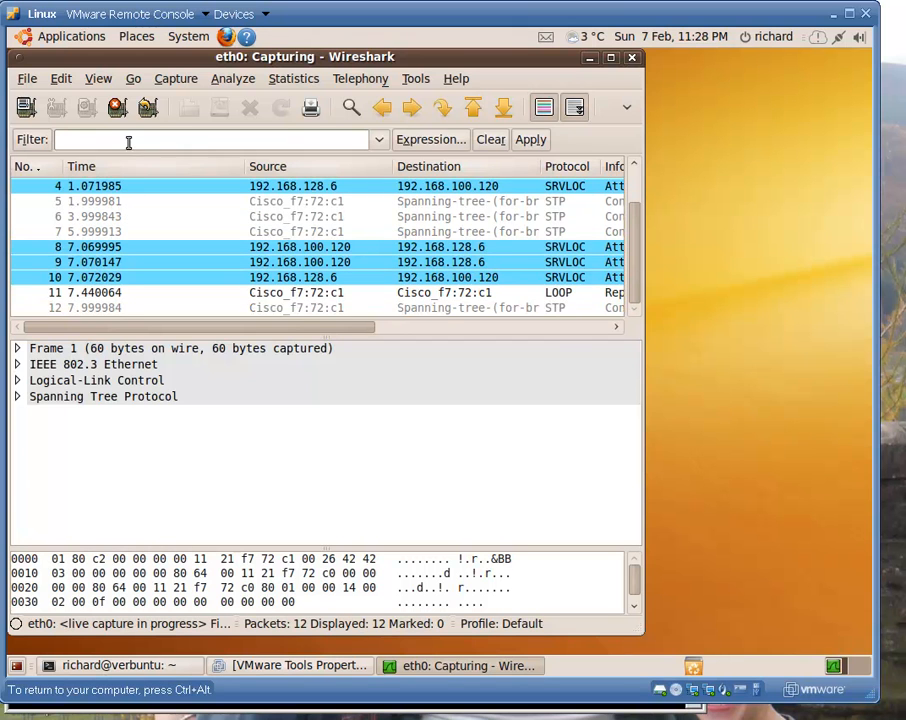
pyautogui.write('tcp.port')
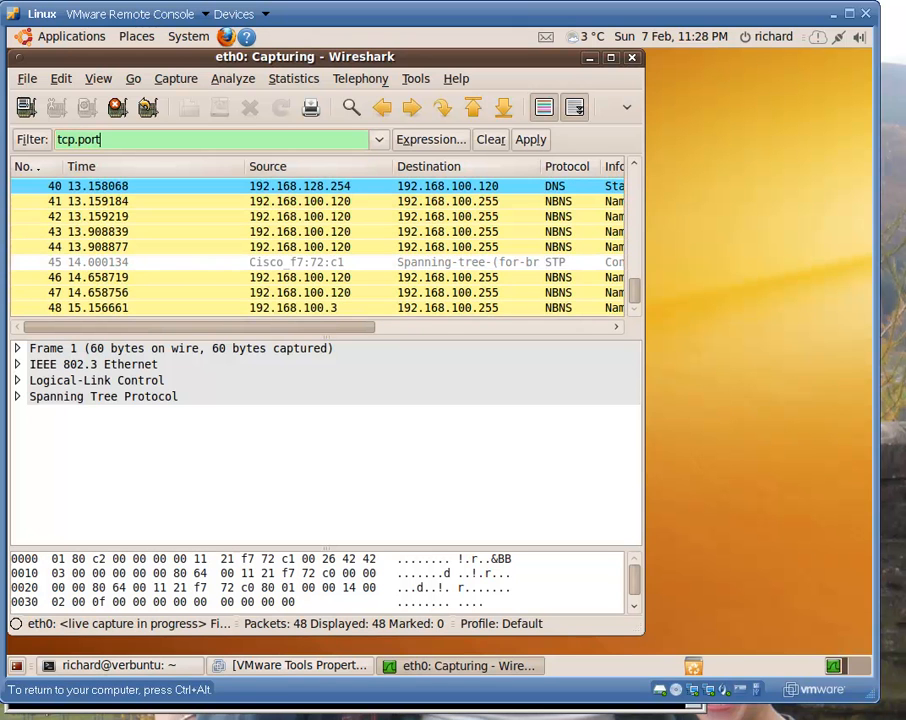
pyautogui.write('==')
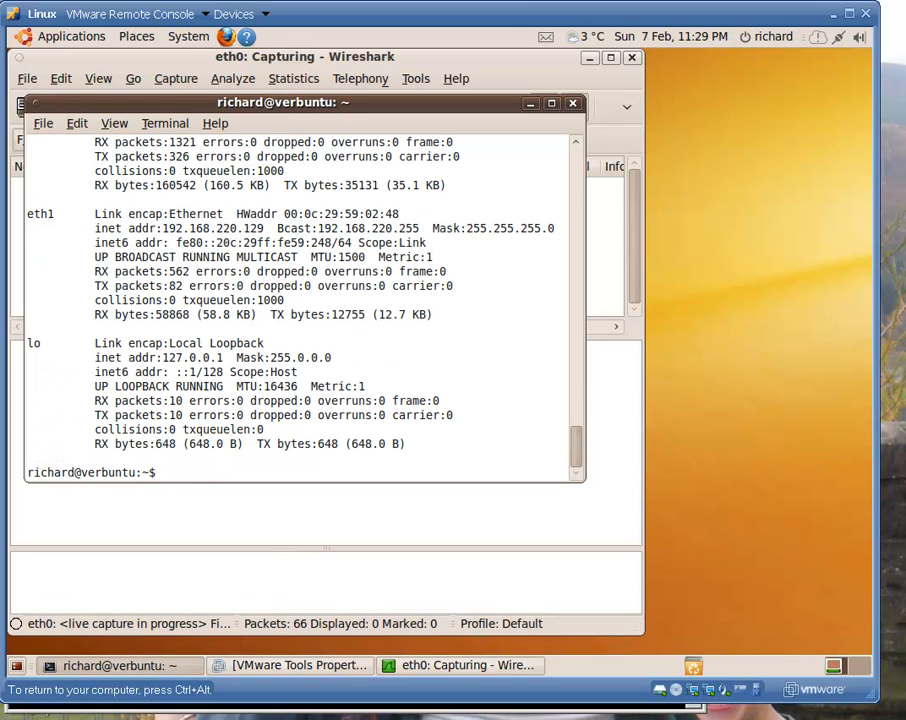
# Run ifconfig and ping 192.168.100.120 from the Linux VM, then stop the ping.
pyautogui.write('ifconfig')
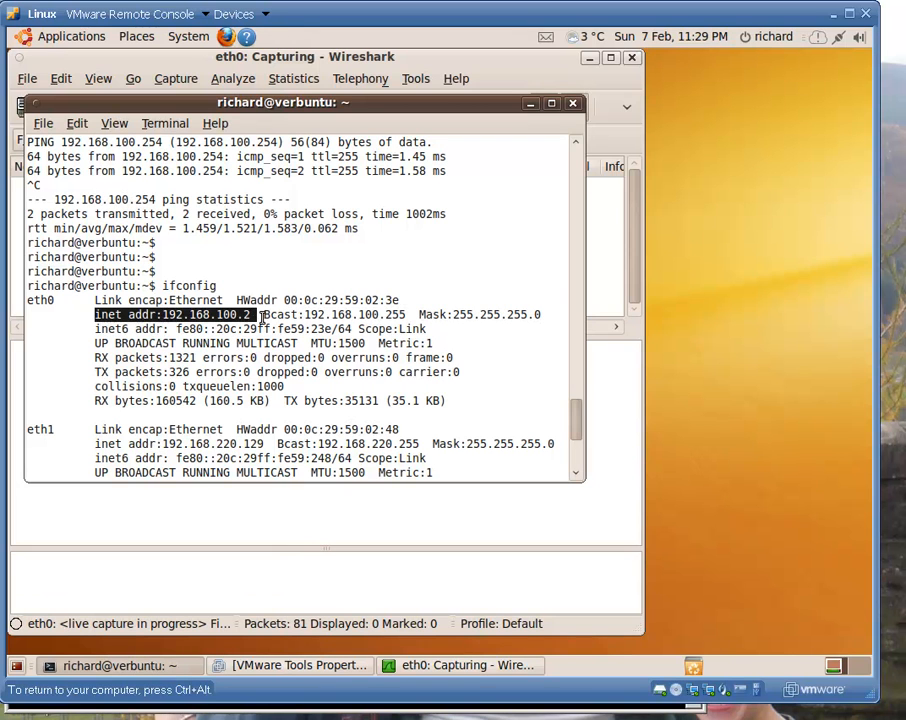
pyautogui.write('ping 19.')
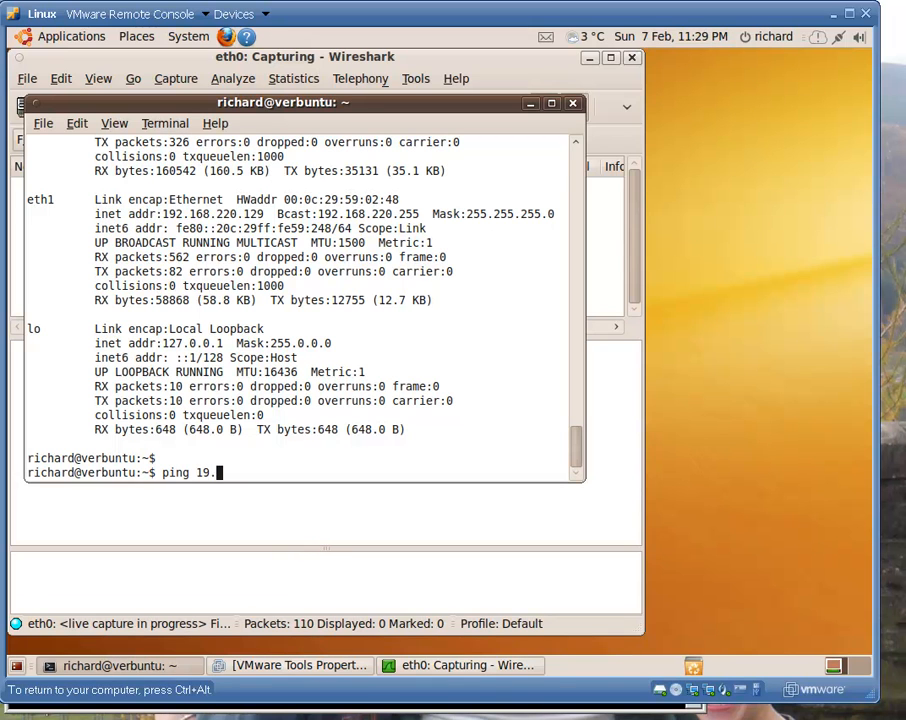
pyautogui.write('2.168.')
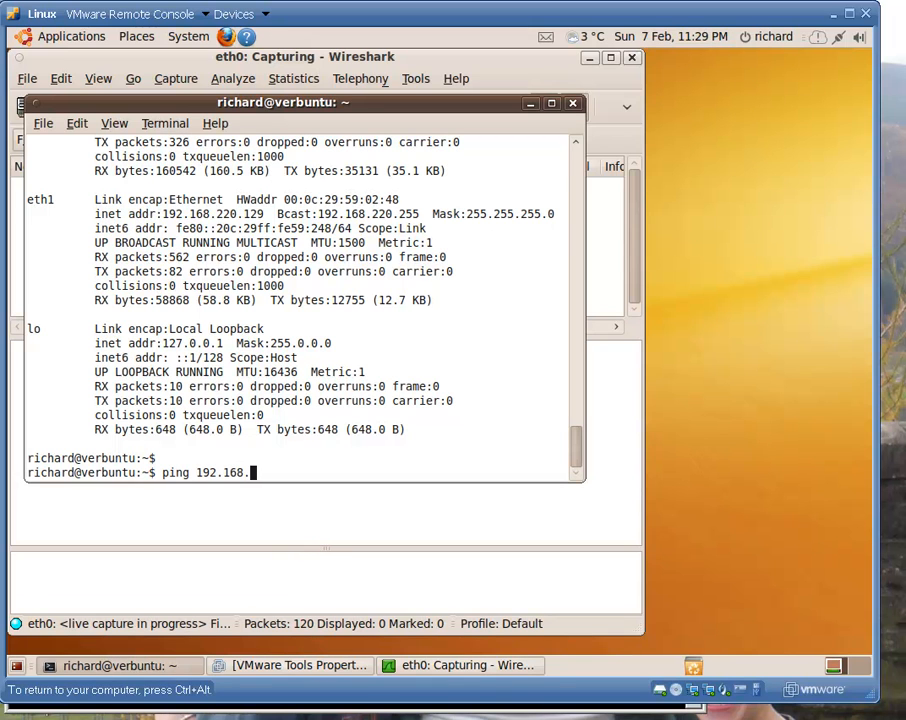
pyautogui.write('100.120')
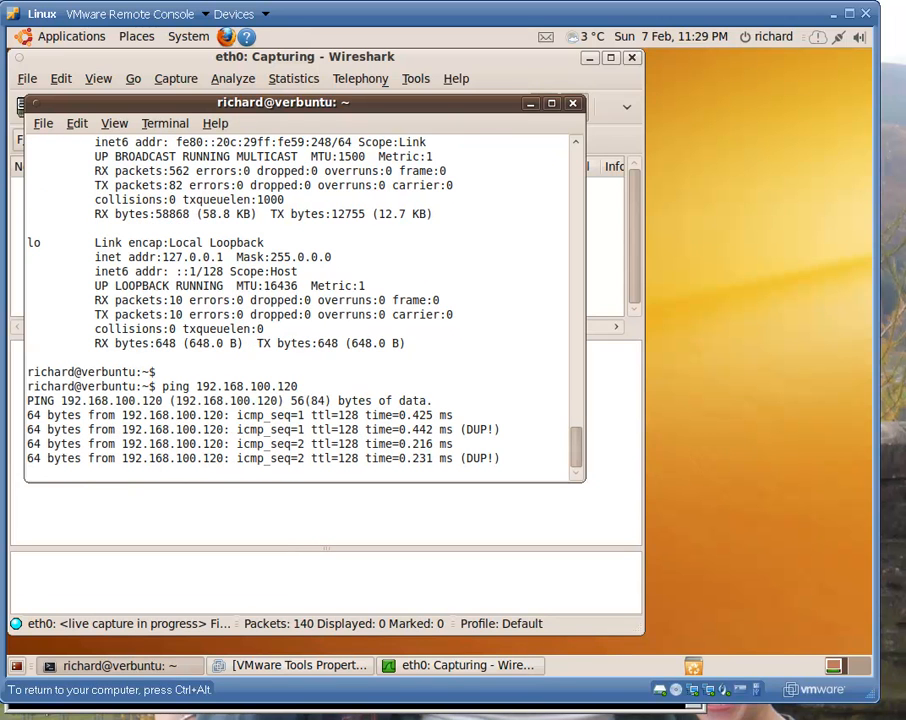
pyautogui.press('ctrl+c')
pyautogui.write('nc')
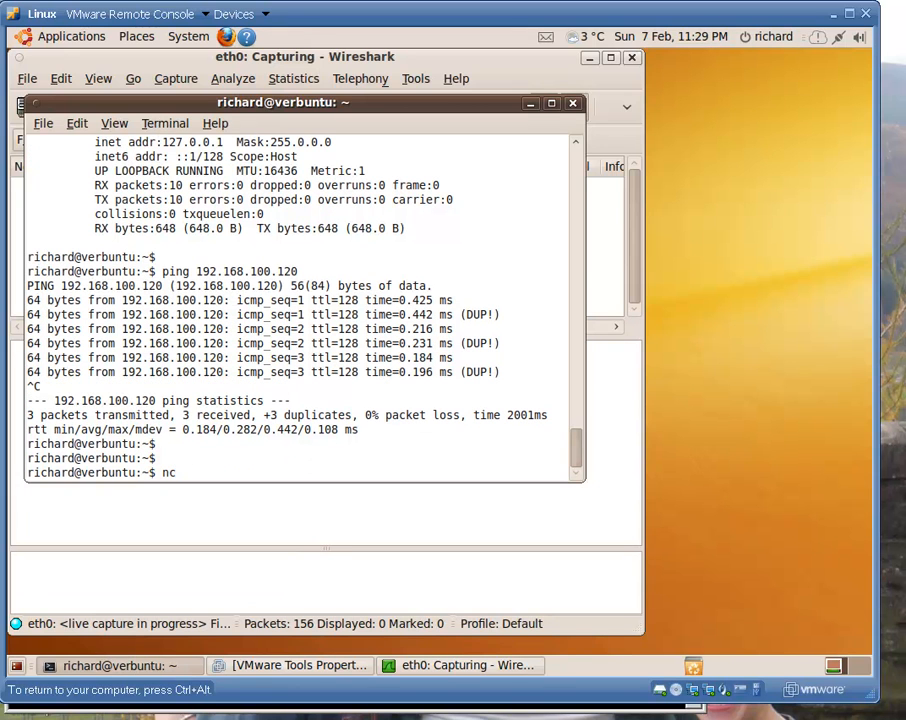
# Connect with nc to 192.168.100.120 on port 10001.
pyautogui.write('192.1')
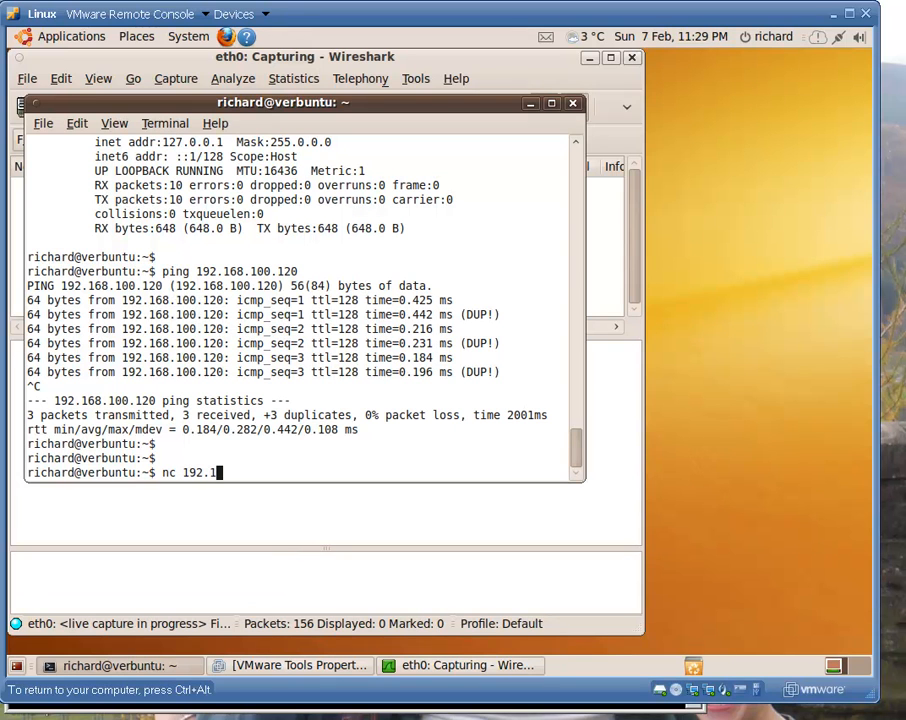
pyautogui.write('68.100.')
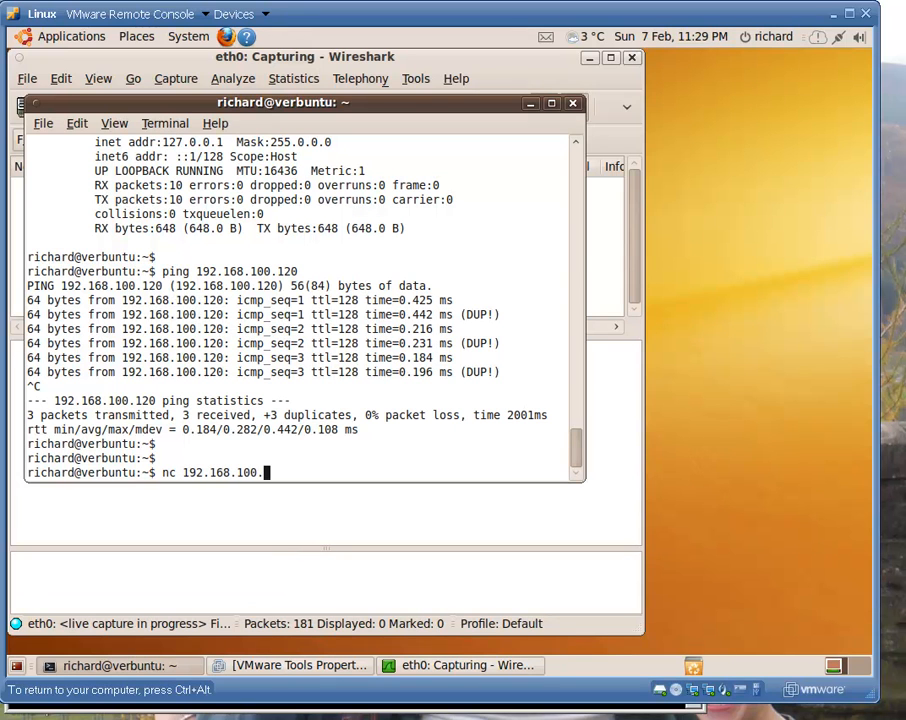
pyautogui.write('10')
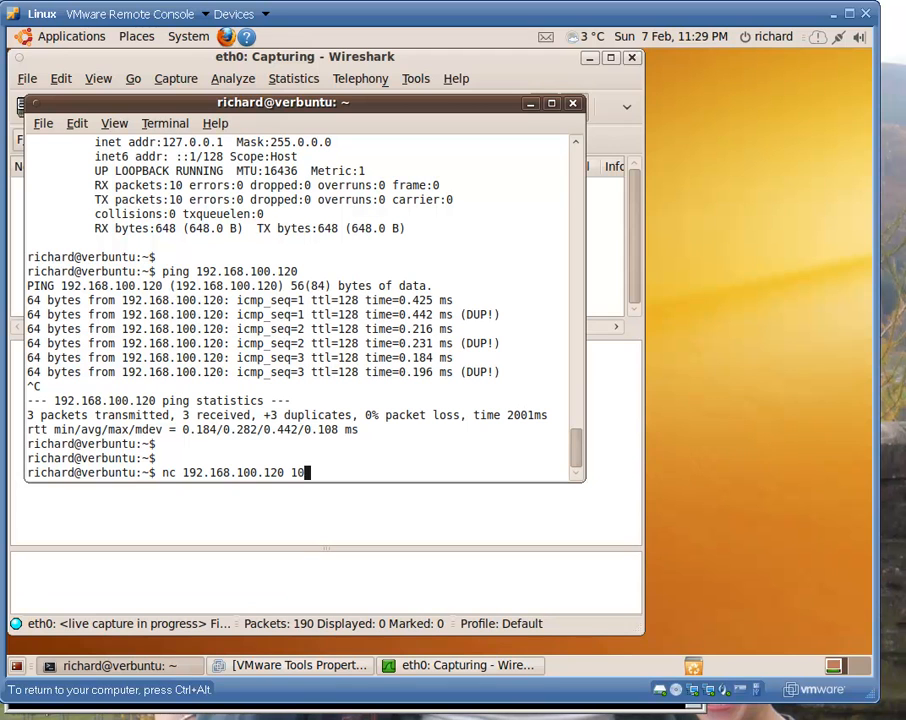
pyautogui.write('01')
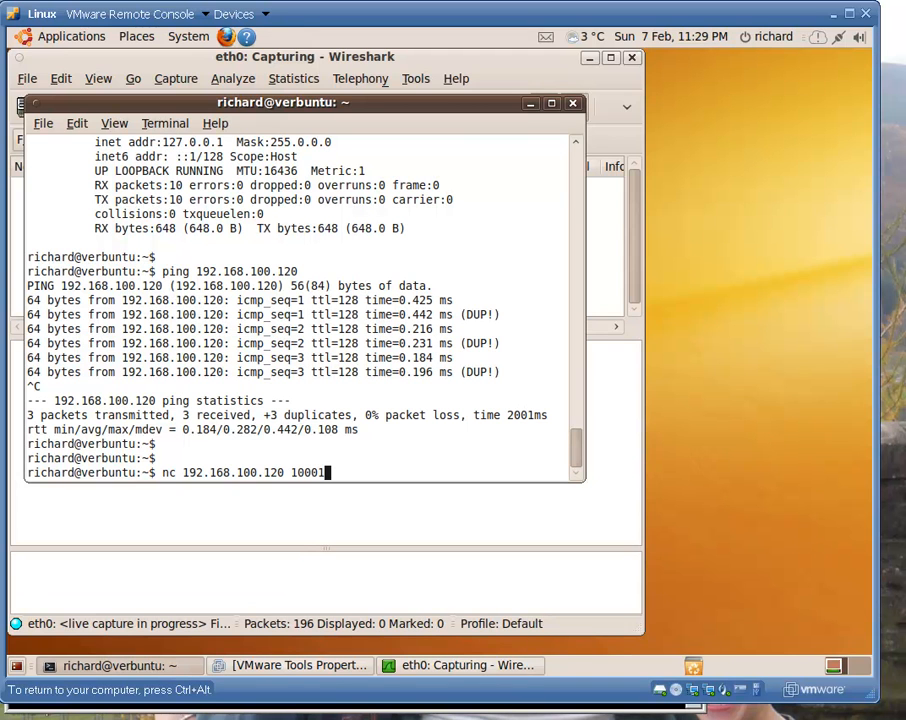
pyautogui.press('Return')
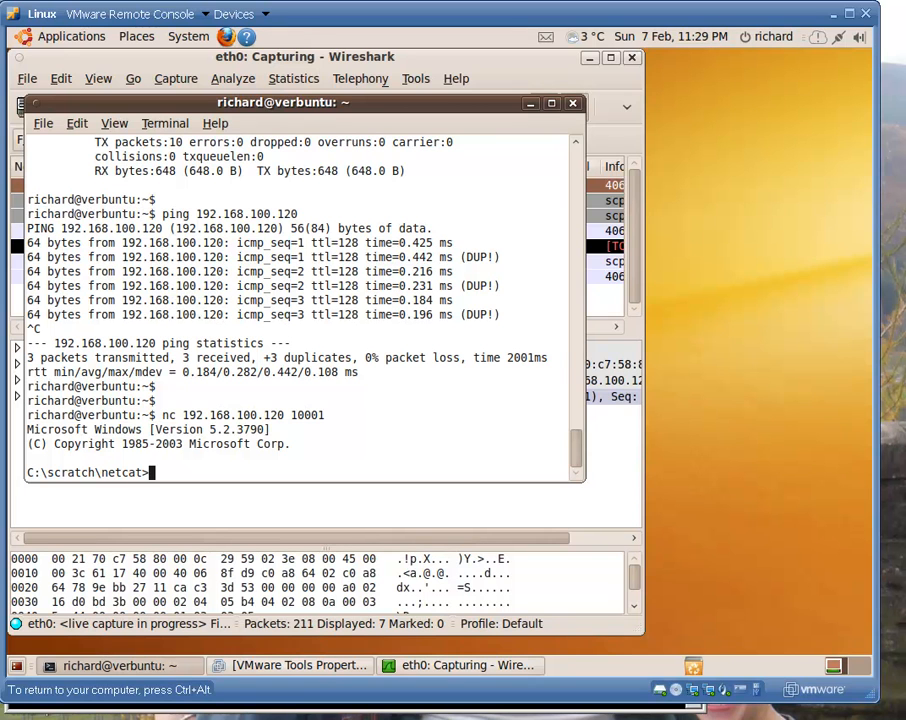
# Run dir at the remote prompt, then cd .., dir, and cd .. again.
pyautogui.write('di')
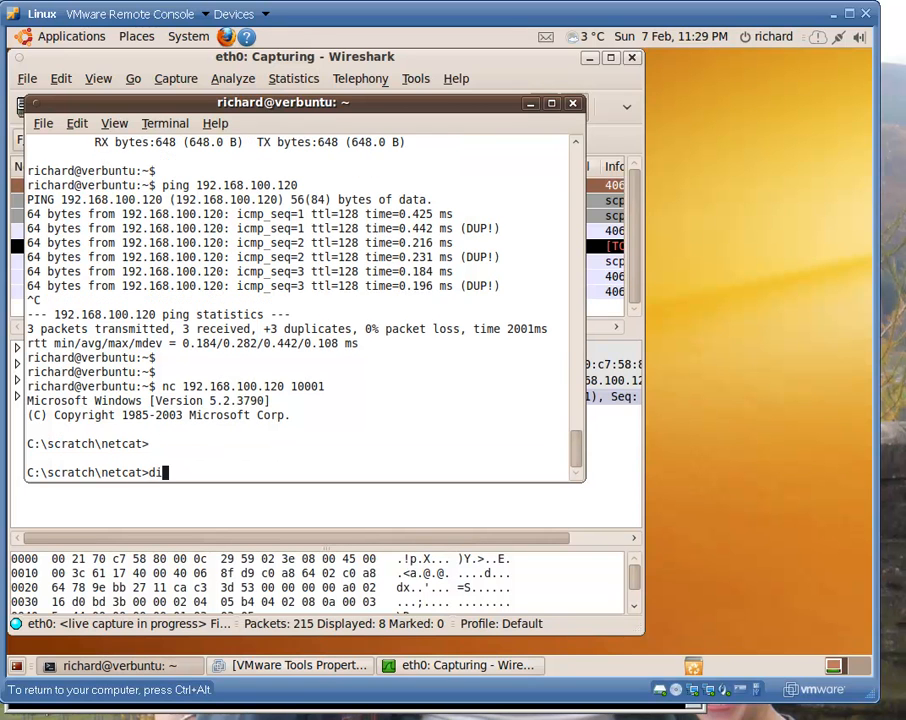
pyautogui.write('dir')
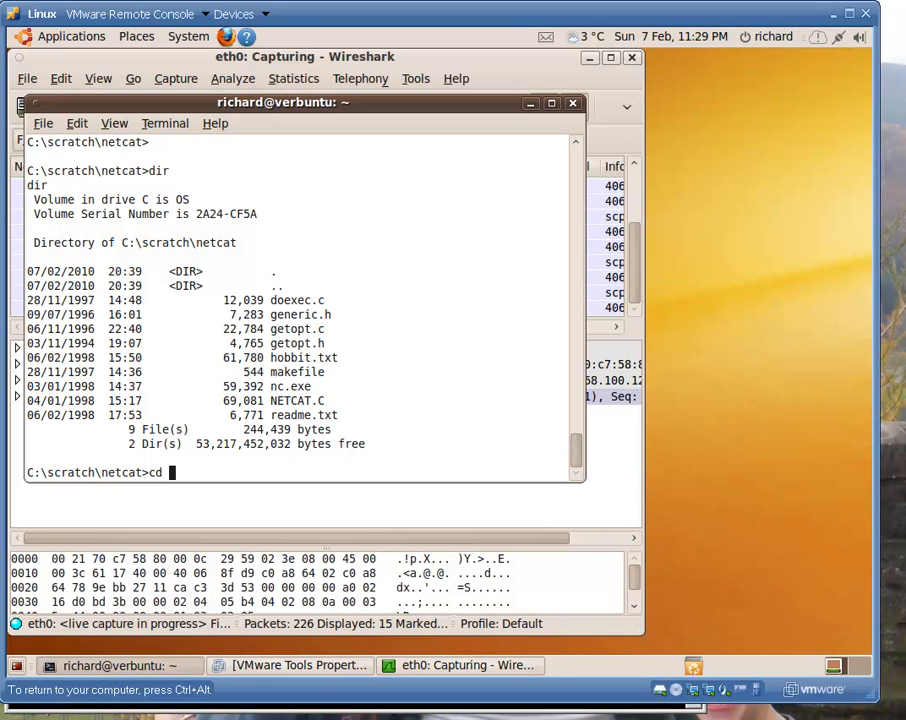
pyautogui.write('cd ..')
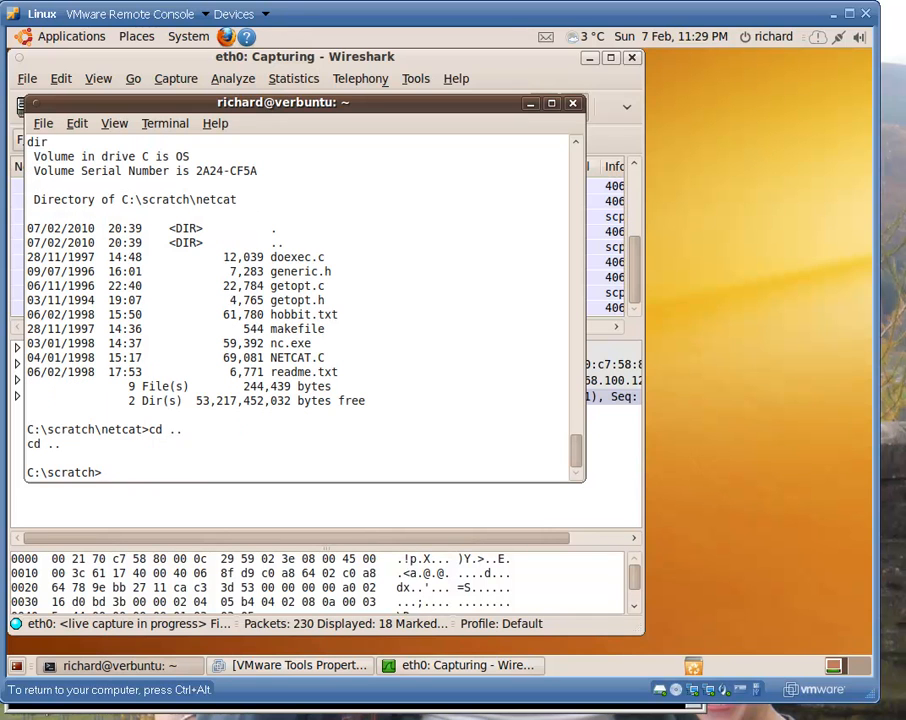
pyautogui.write('dir')
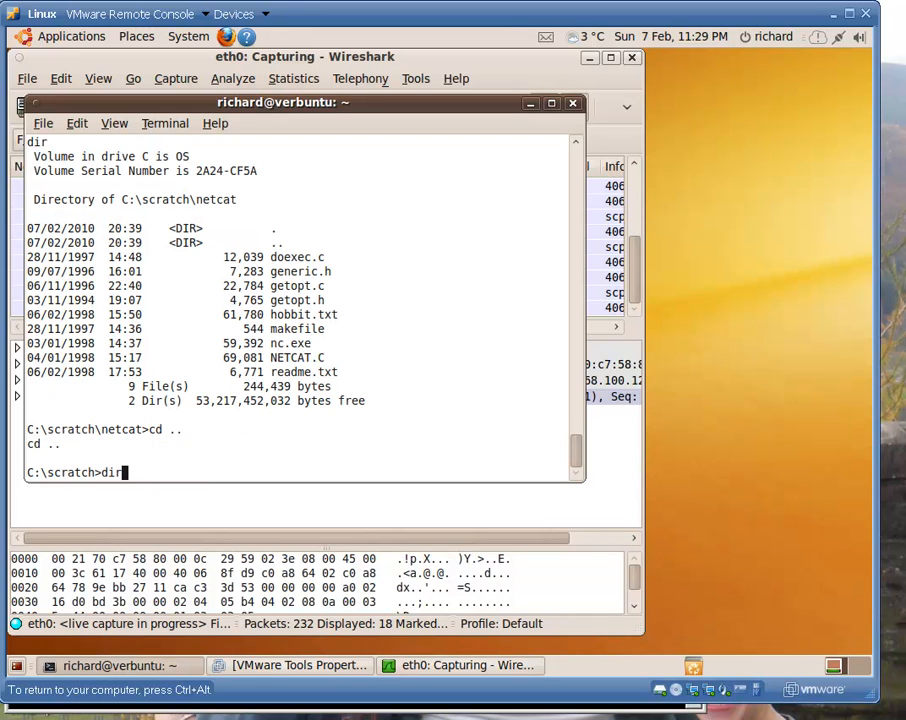
pyautogui.write('cd ..')
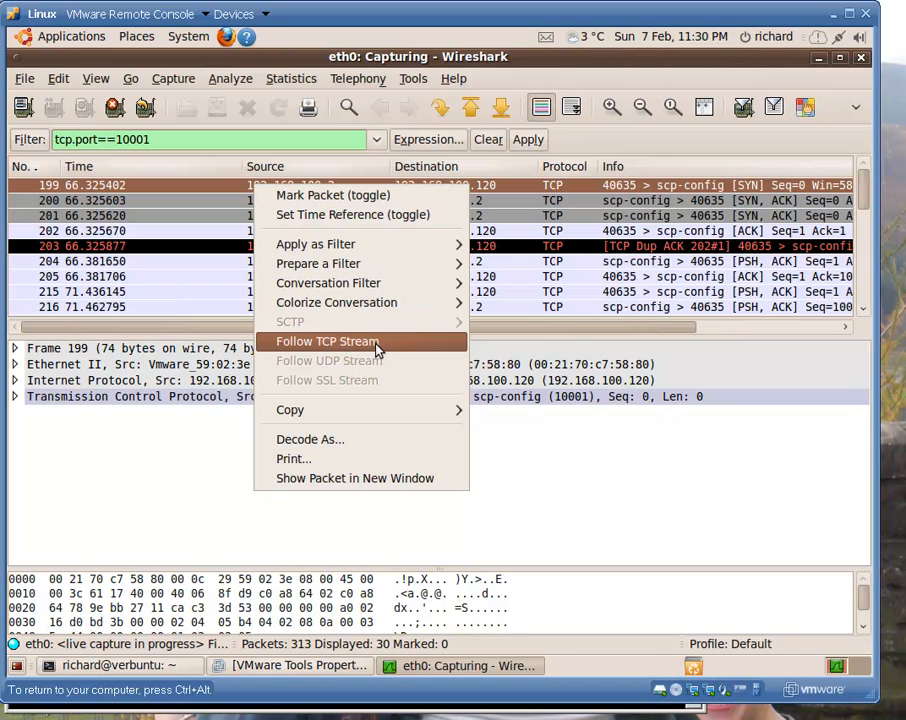
# Follow the port 10001 TCP stream and highlight the dir command in it.
pyautogui.click(327, 341)
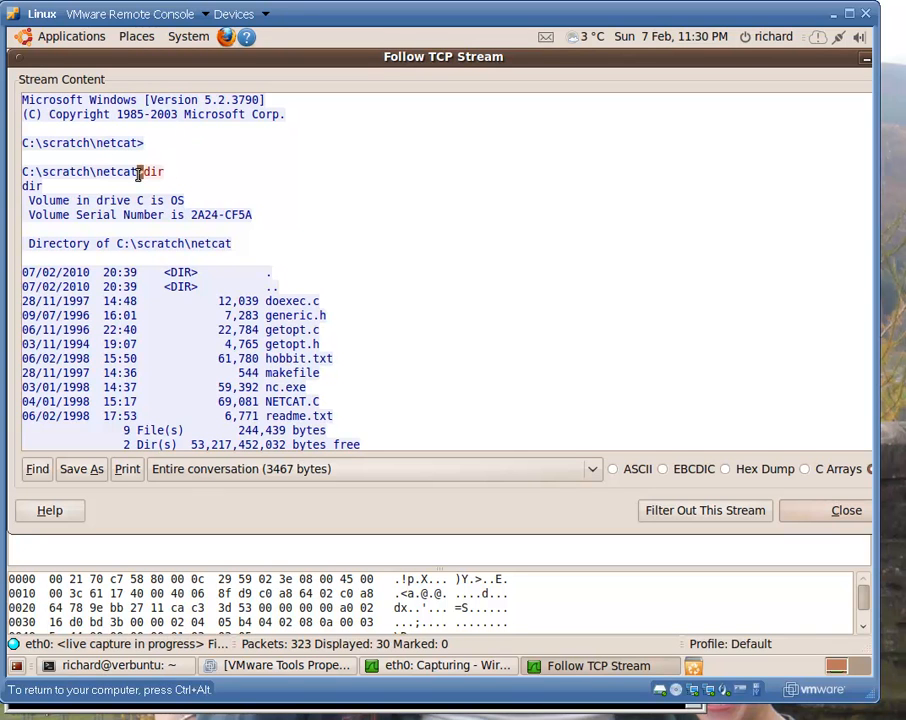
pyautogui.doubleClick(152, 172)
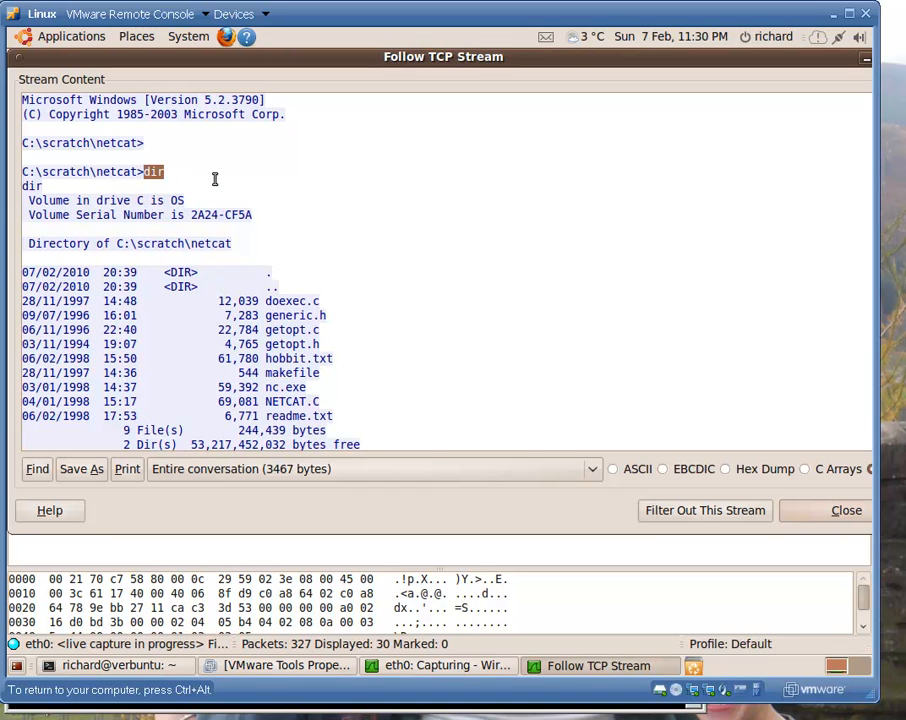
pyautogui.moveTo(312, 281)
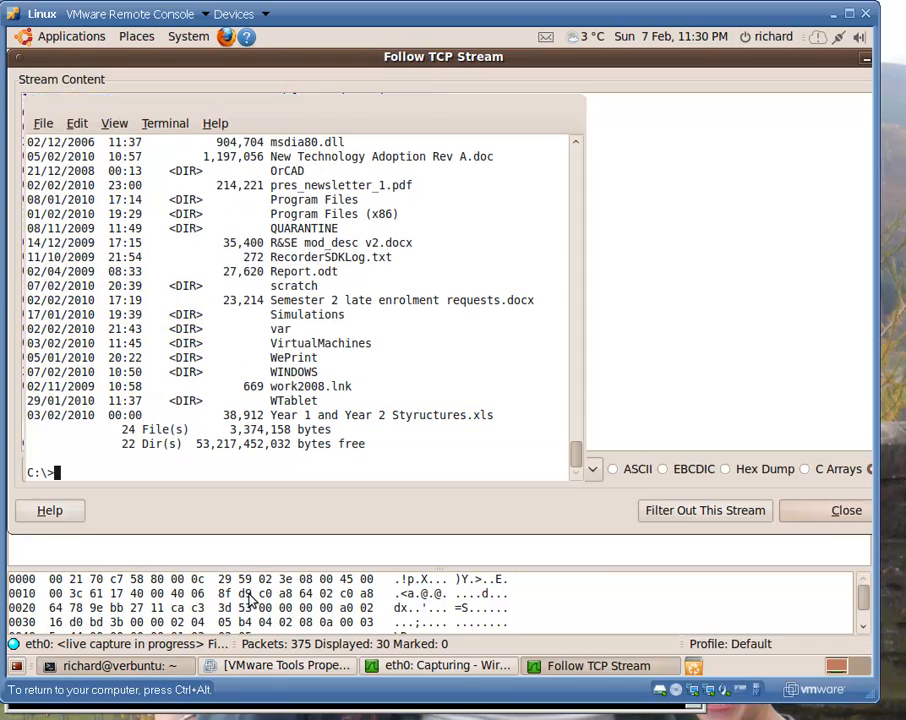
# In the remote shell, change into the Simulations folder and list its contents with dir.
pyautogui.write('cd simulations')
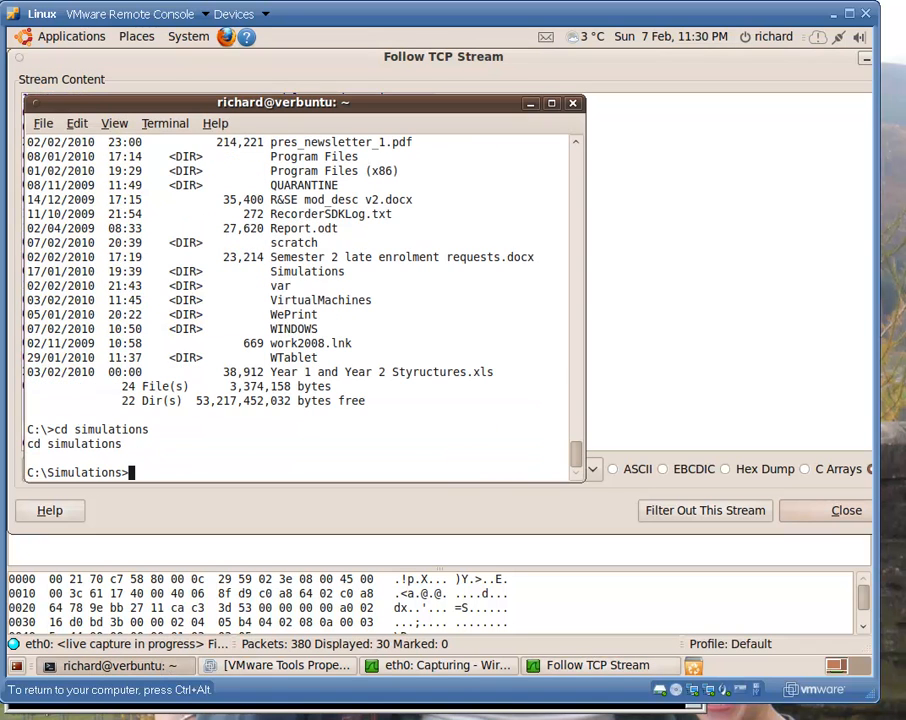
pyautogui.write('dir')
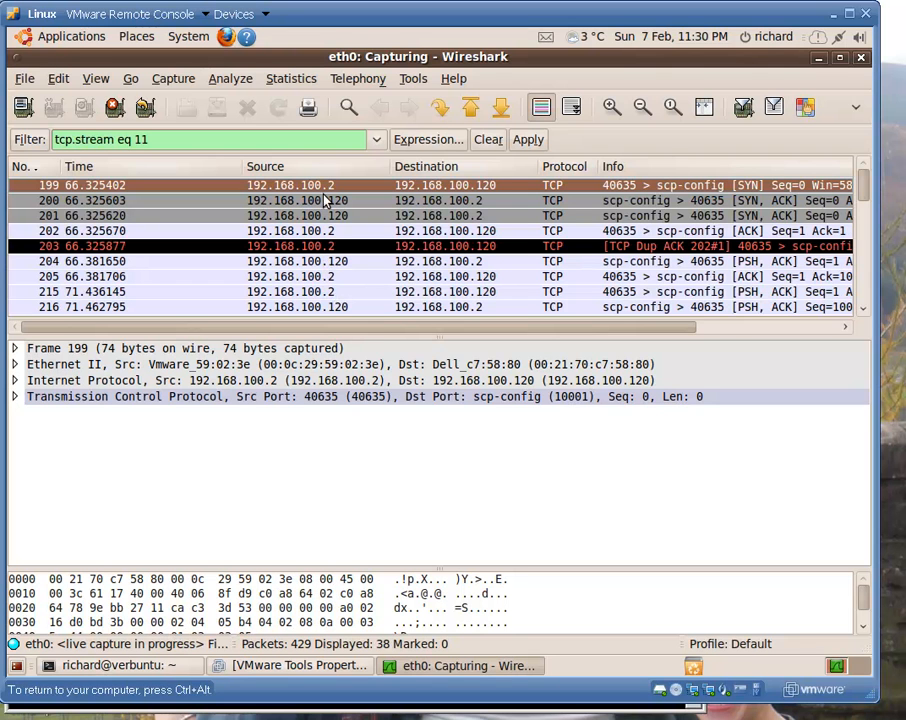
# Follow TCP stream 11 to read the C:\ and Simulations listings, then close the view.
pyautogui.rightClick(300, 185)
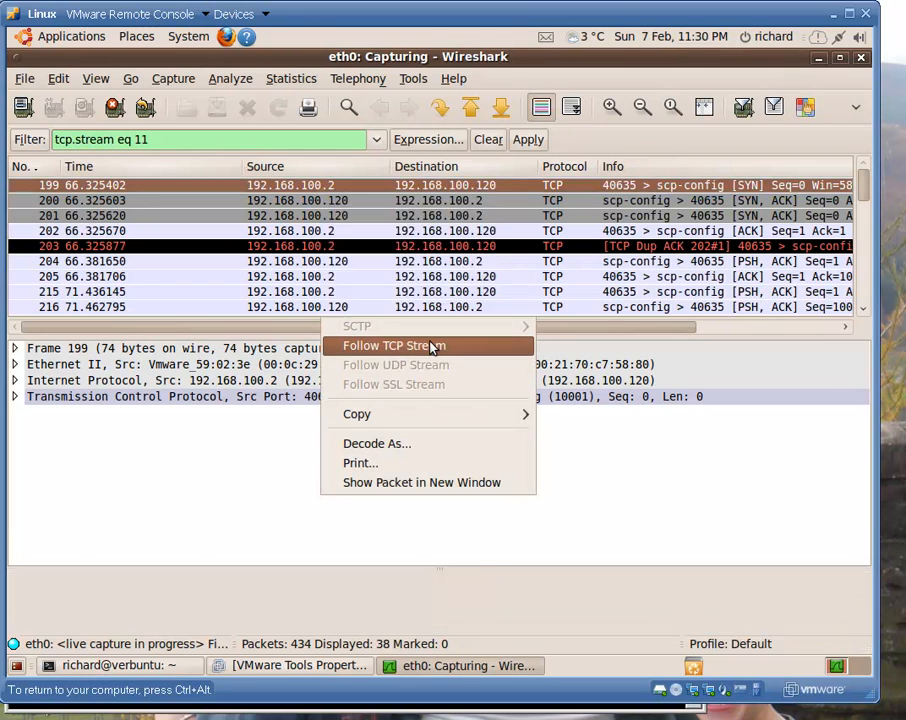
pyautogui.click(393, 345)
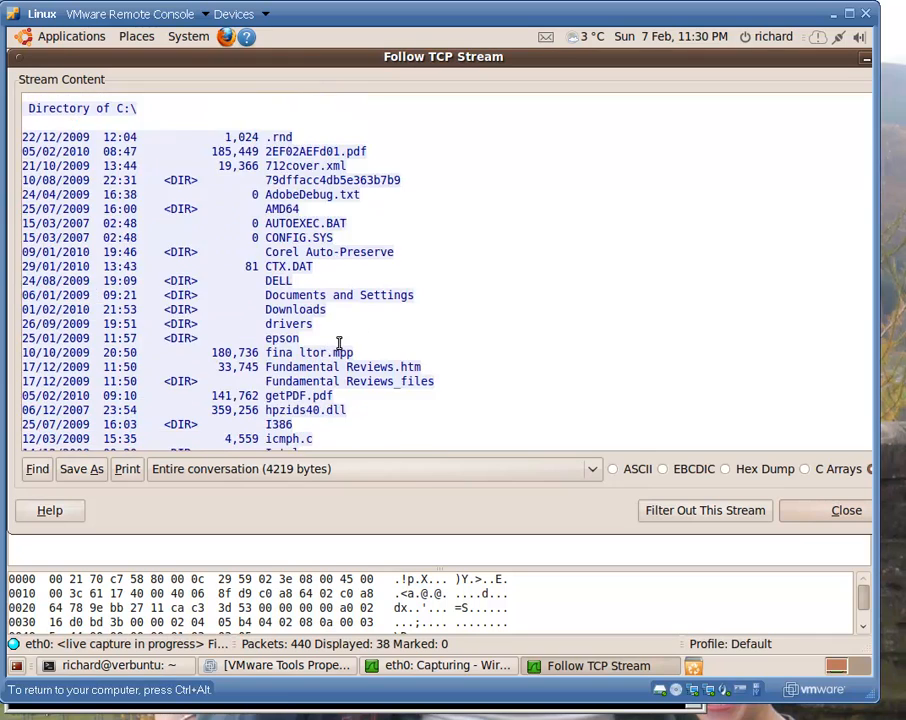
pyautogui.scroll(-3)
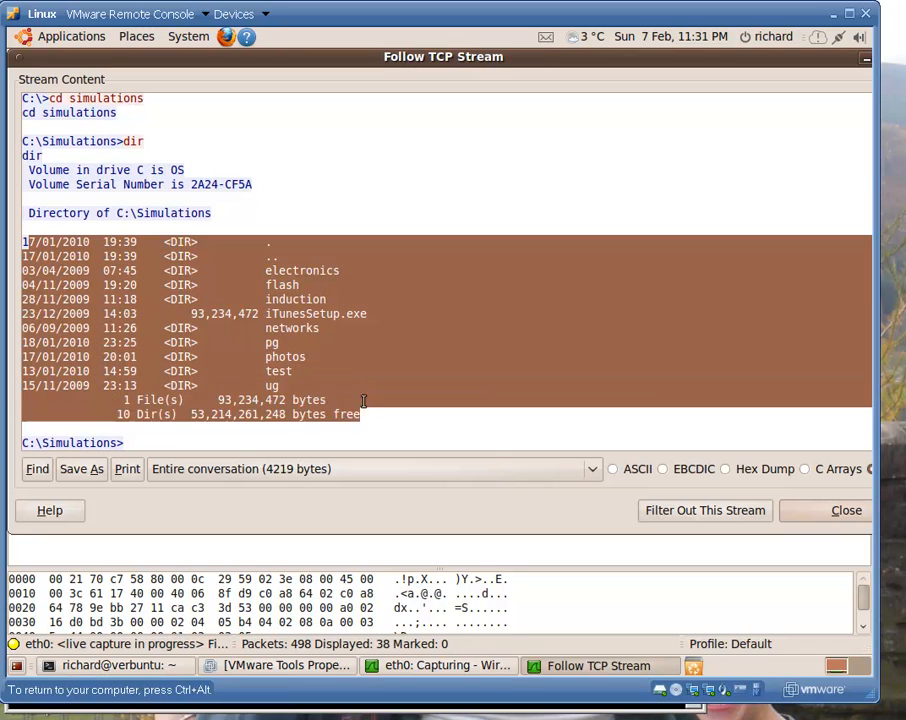
pyautogui.click(210, 314)
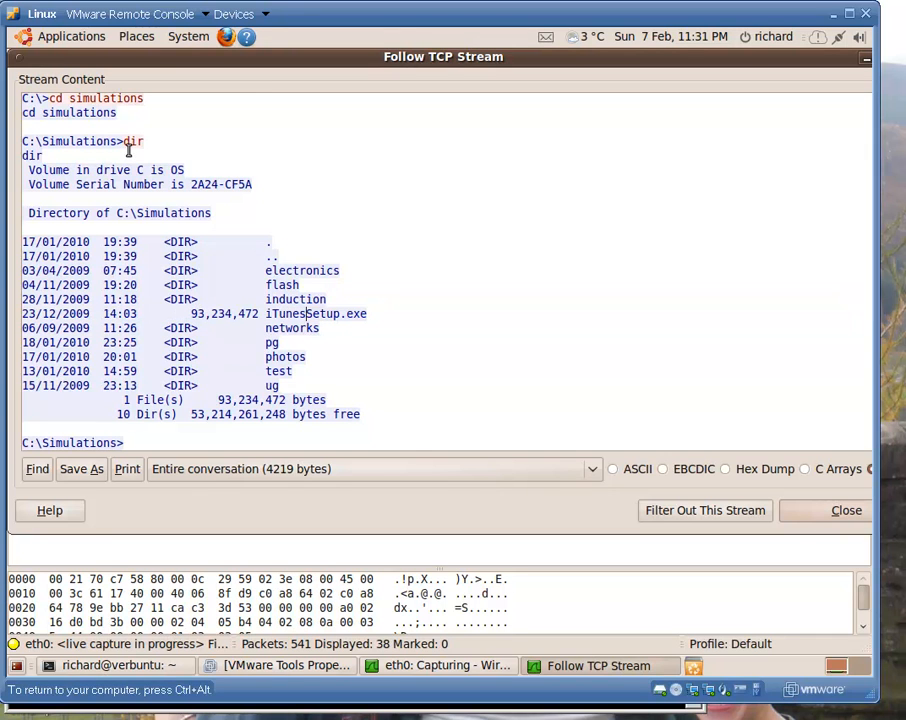
pyautogui.moveTo(58, 45)
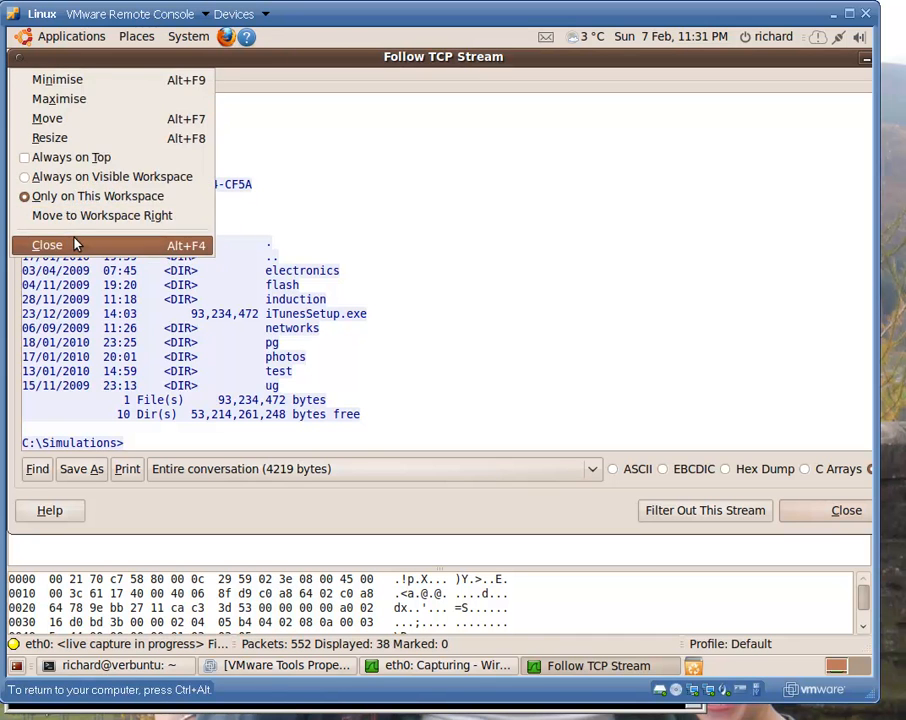
pyautogui.click(47, 244)
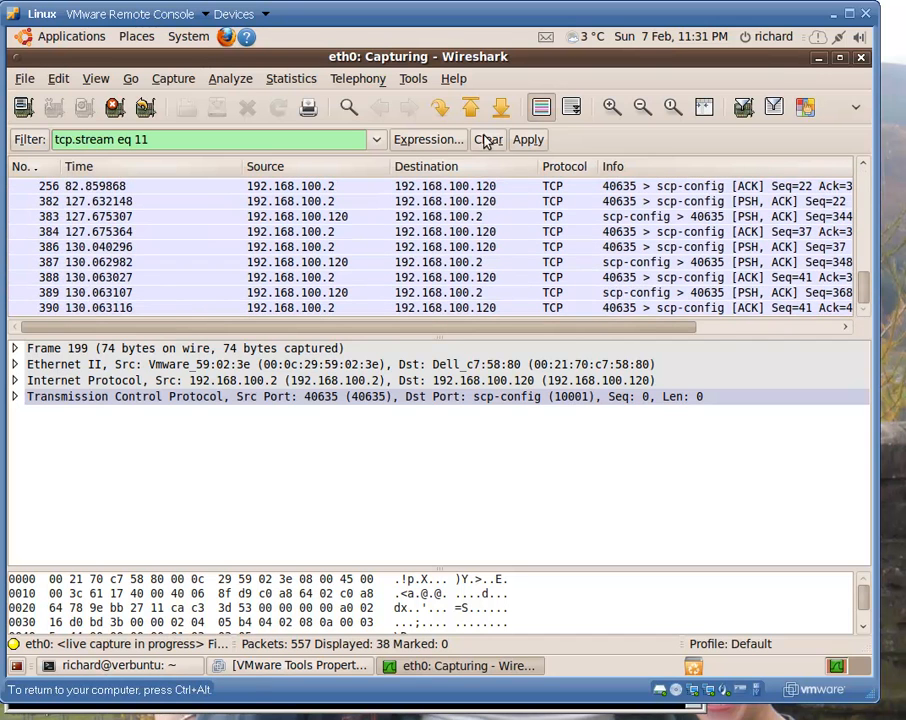
# Clear the Wireshark display filter and scroll through the full packet list.
pyautogui.click(488, 139)
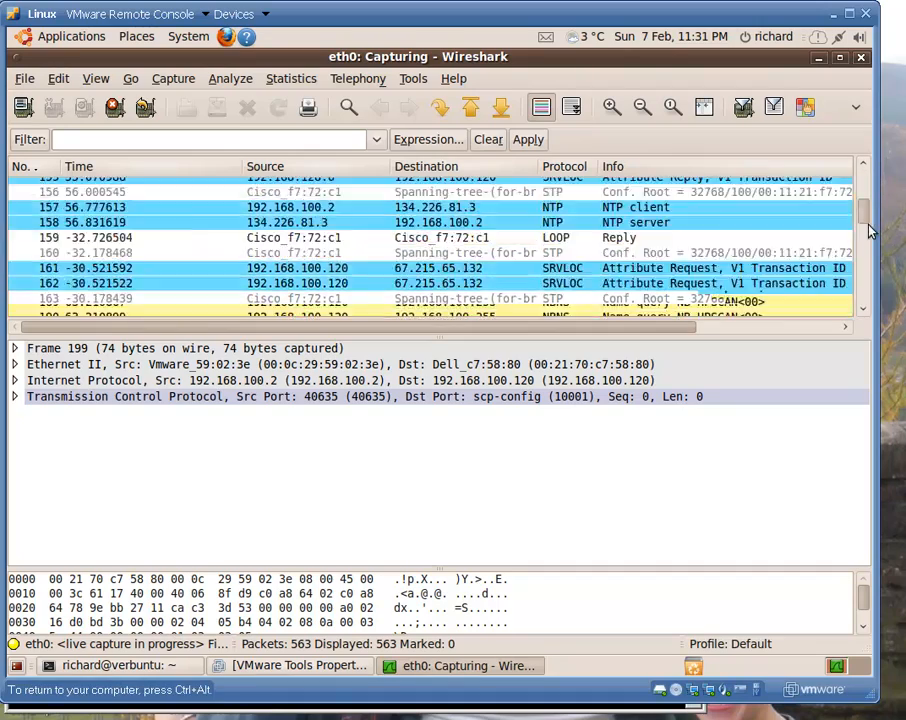
pyautogui.scroll(-3)
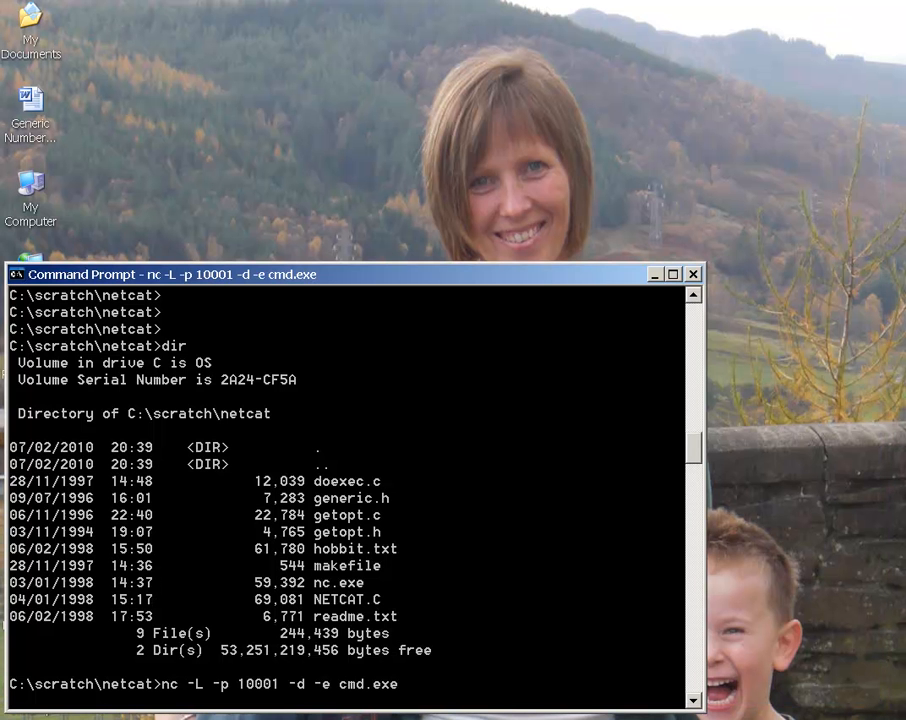
pyautogui.moveTo(530, 670)
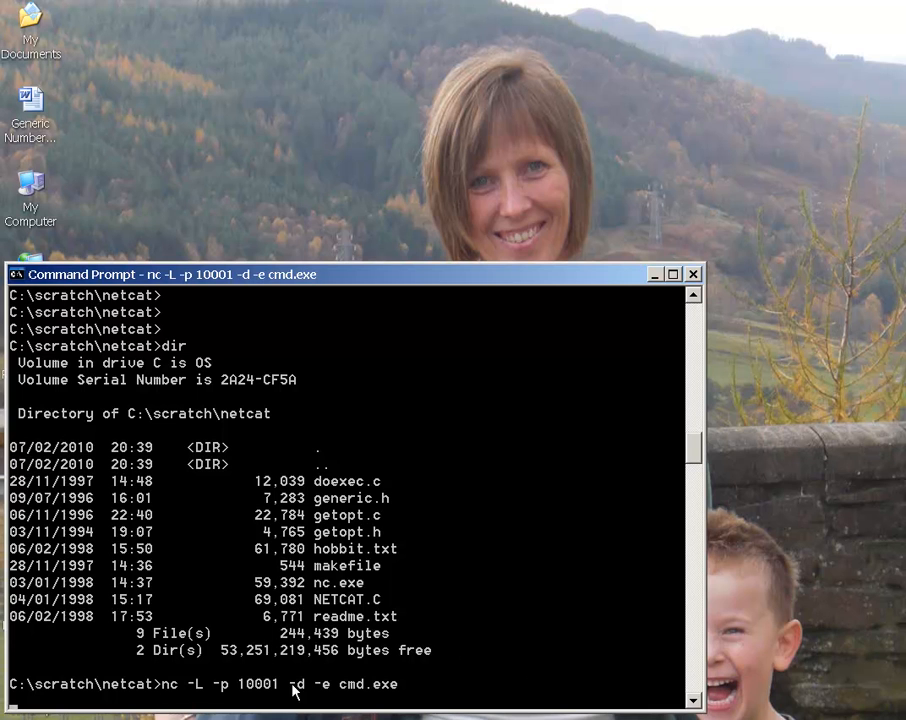
pyautogui.moveTo(443, 683)
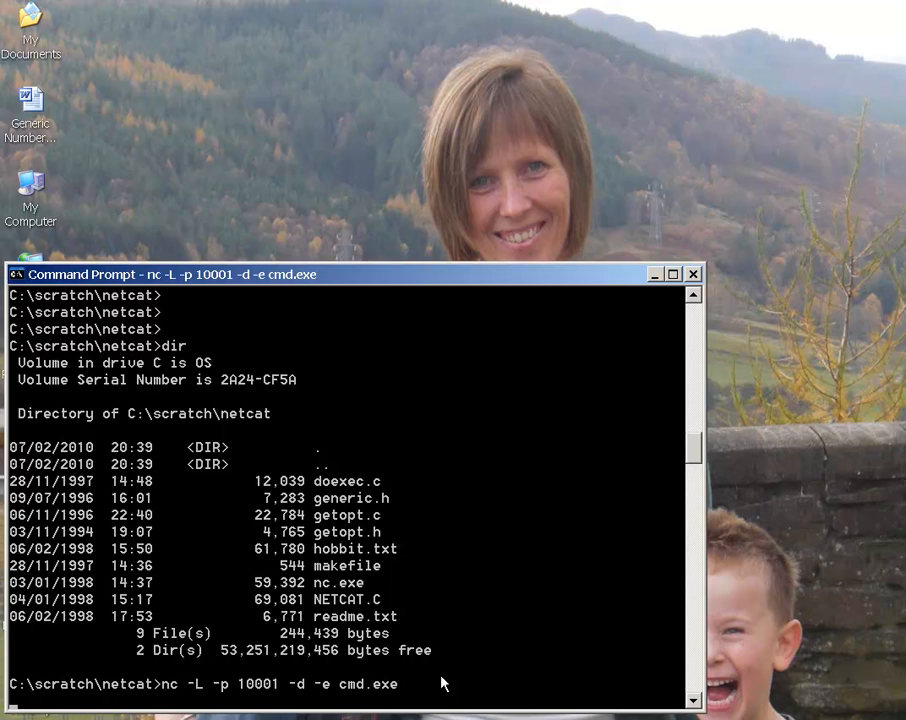